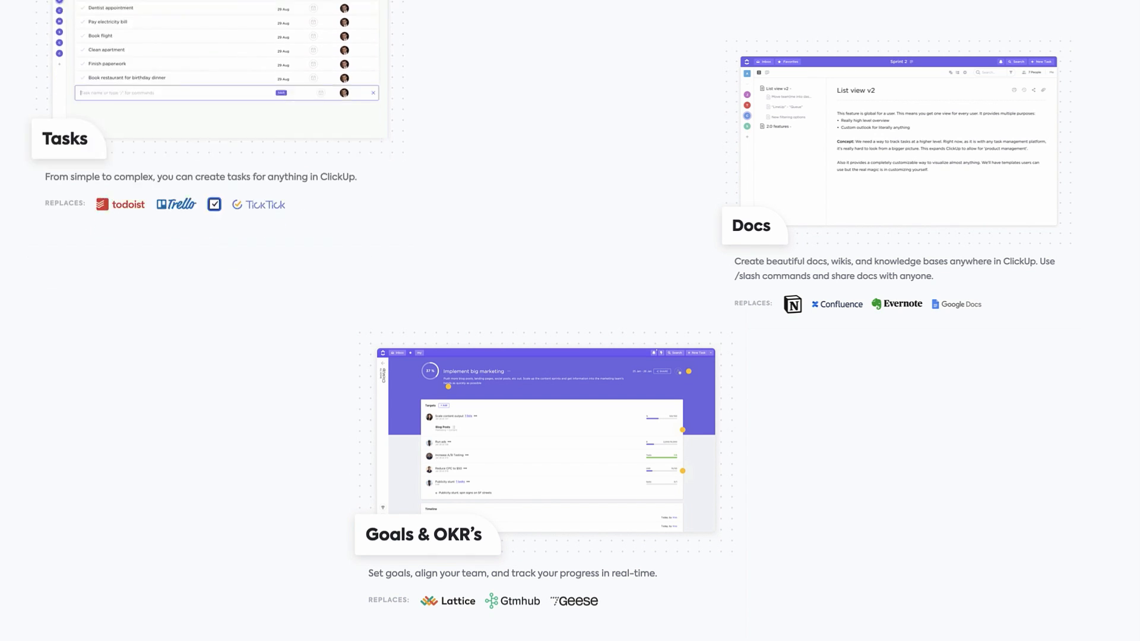
Step: Browse the App Library, return home and search Spotlight for 'woven'
scroll(down, 3)
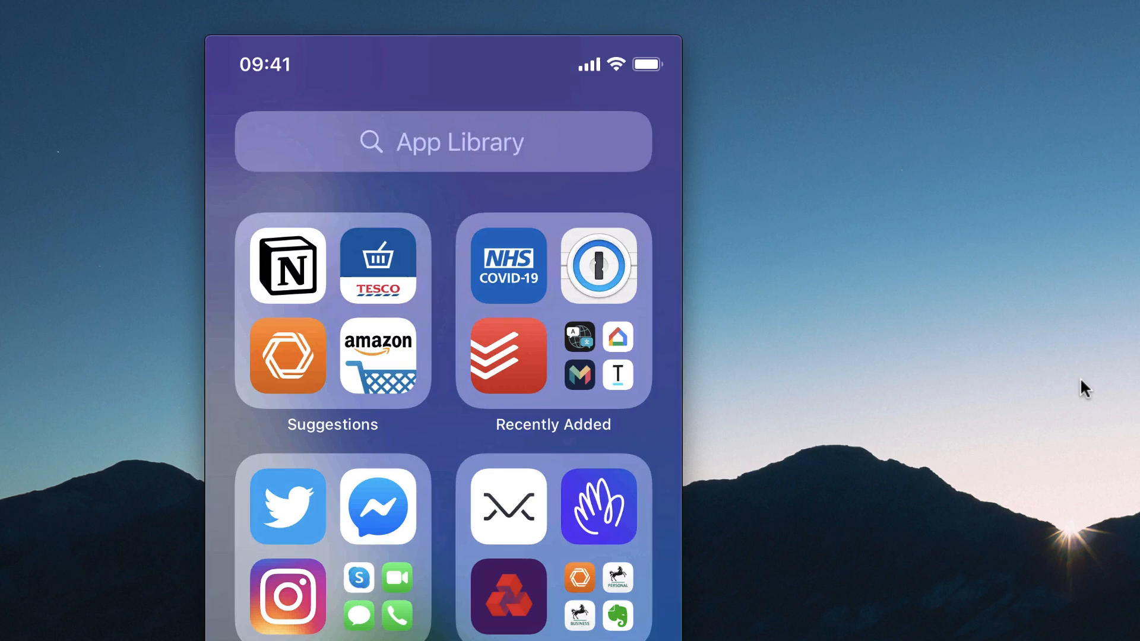
scroll(down, 3)
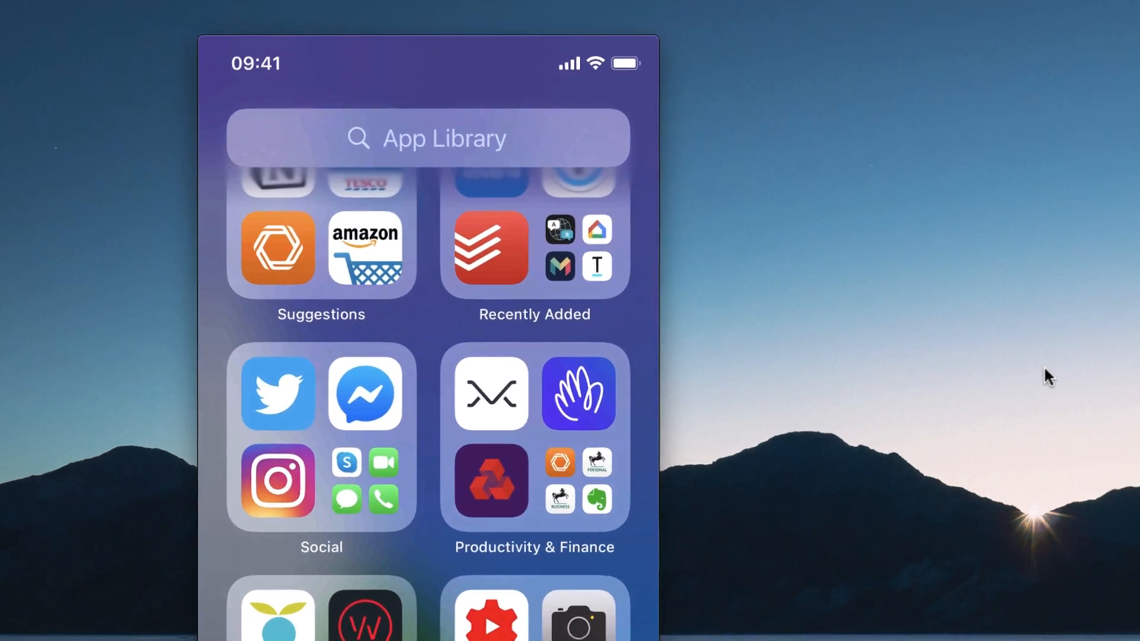
click(427, 138)
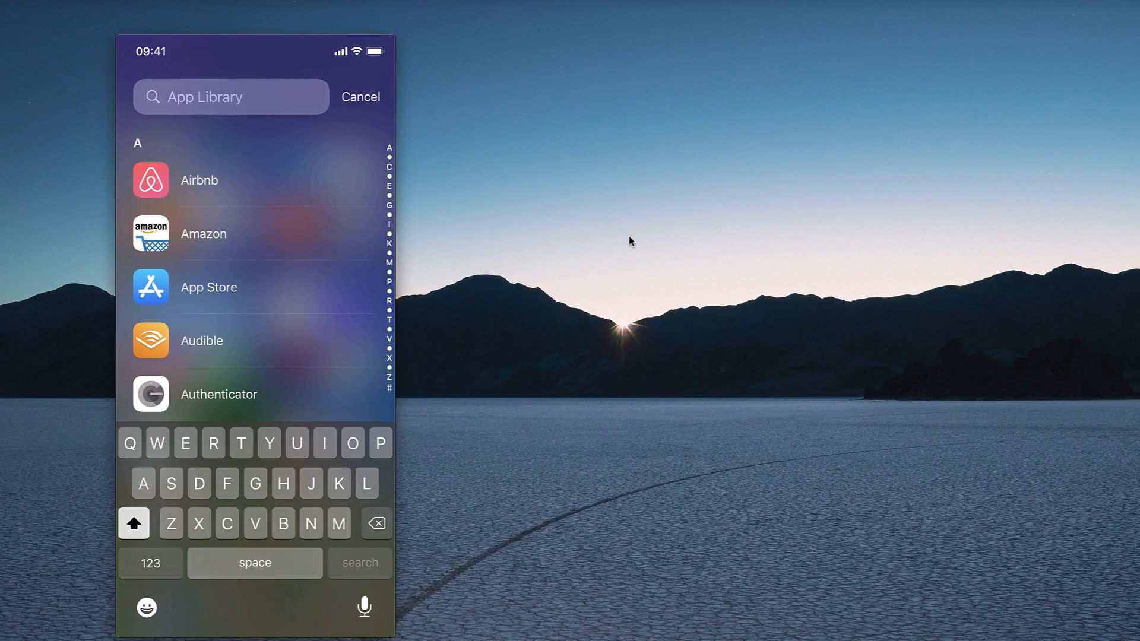
click(360, 96)
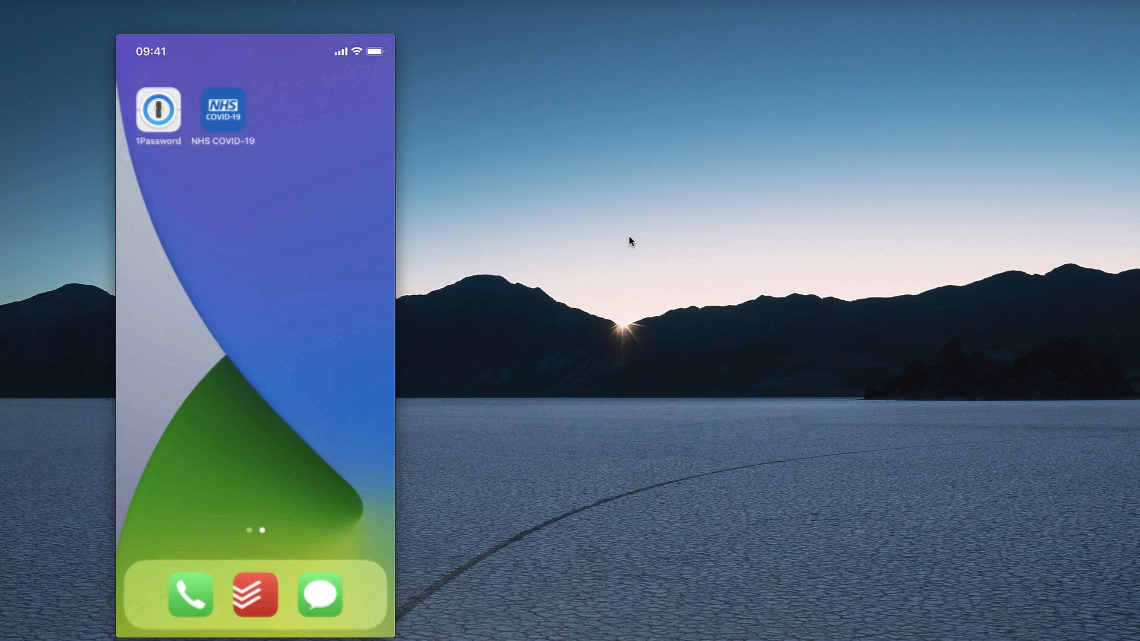
scroll(left, 3)
text(wo)
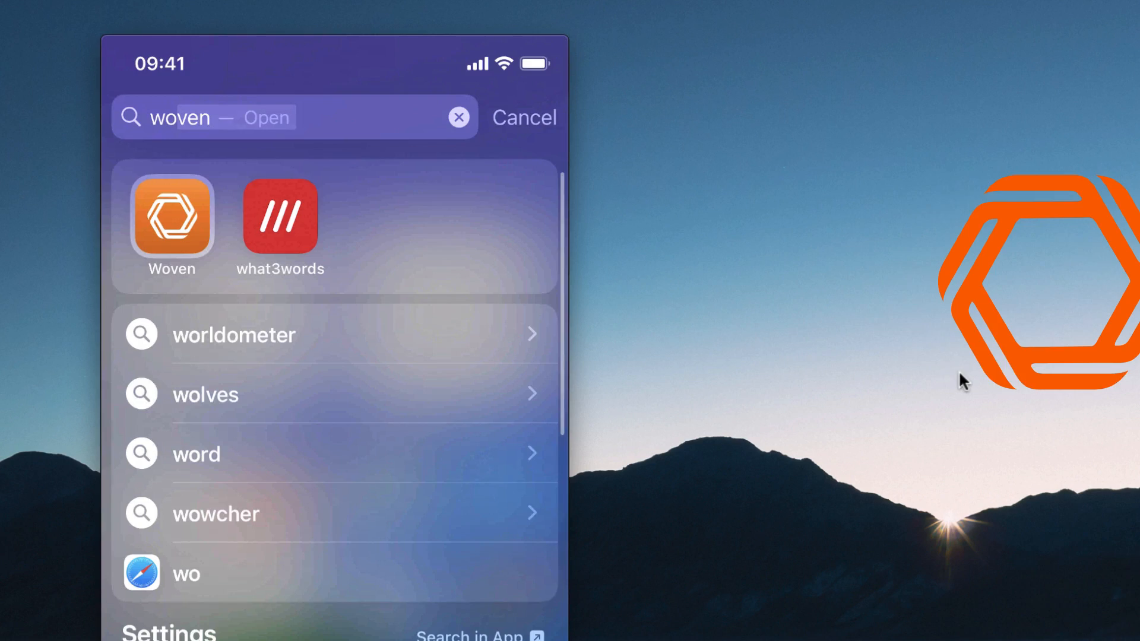
Step: Launch Woven from the search results, view its Home tab, then switch to Zero
click(171, 215)
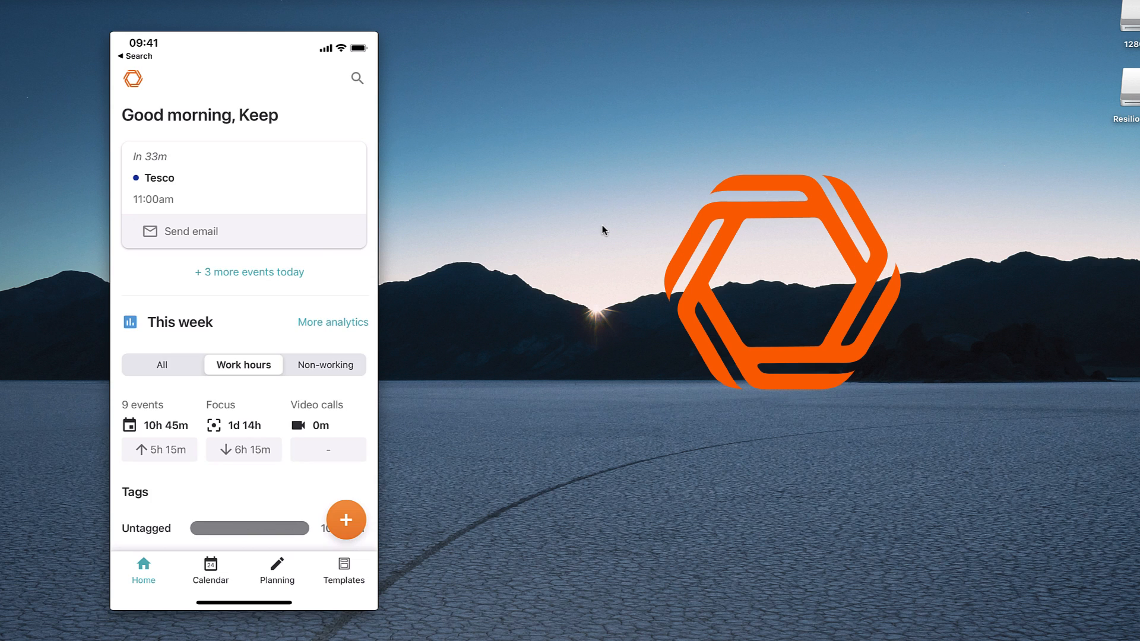
click(210, 571)
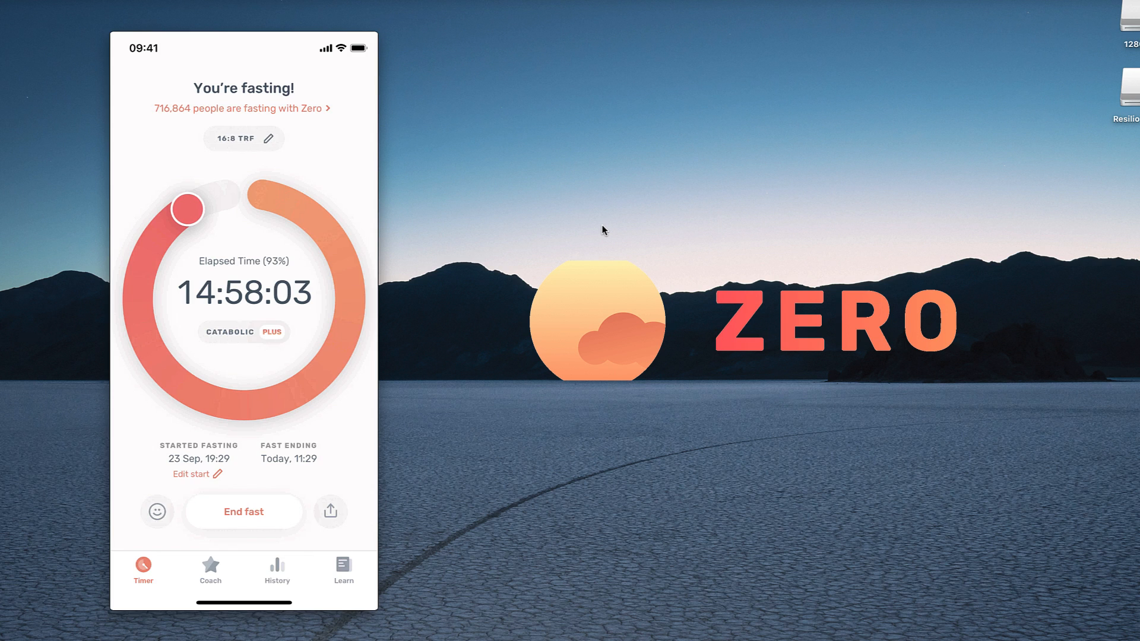
Step: End and save the 14h58m fast, review the 44.8h weekly history, then go home
click(243, 511)
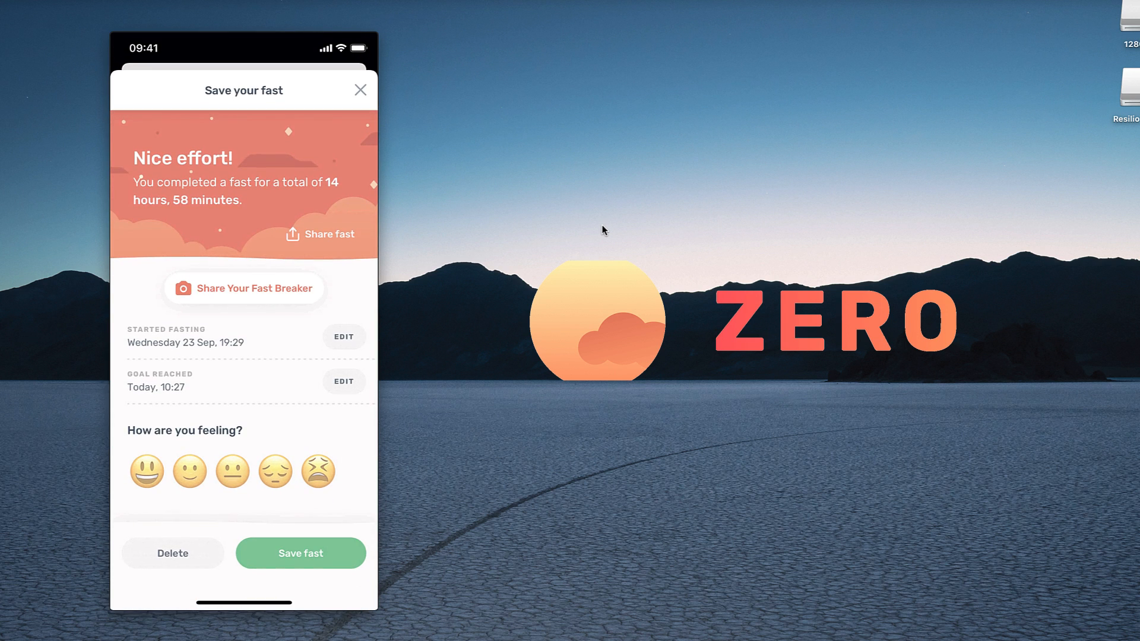
click(344, 381)
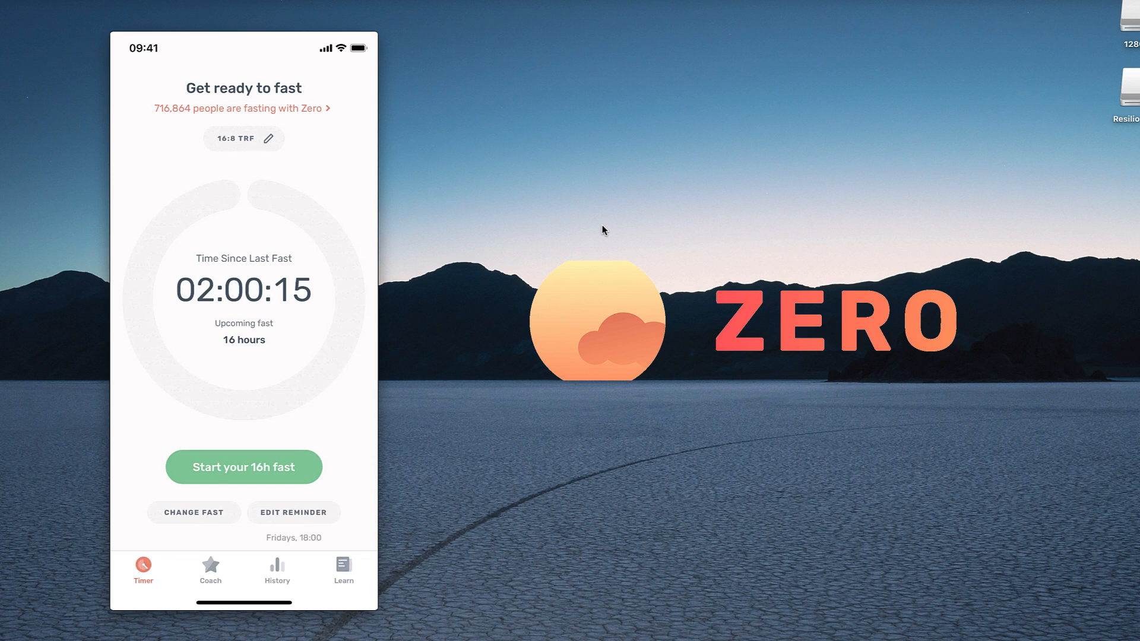
click(277, 570)
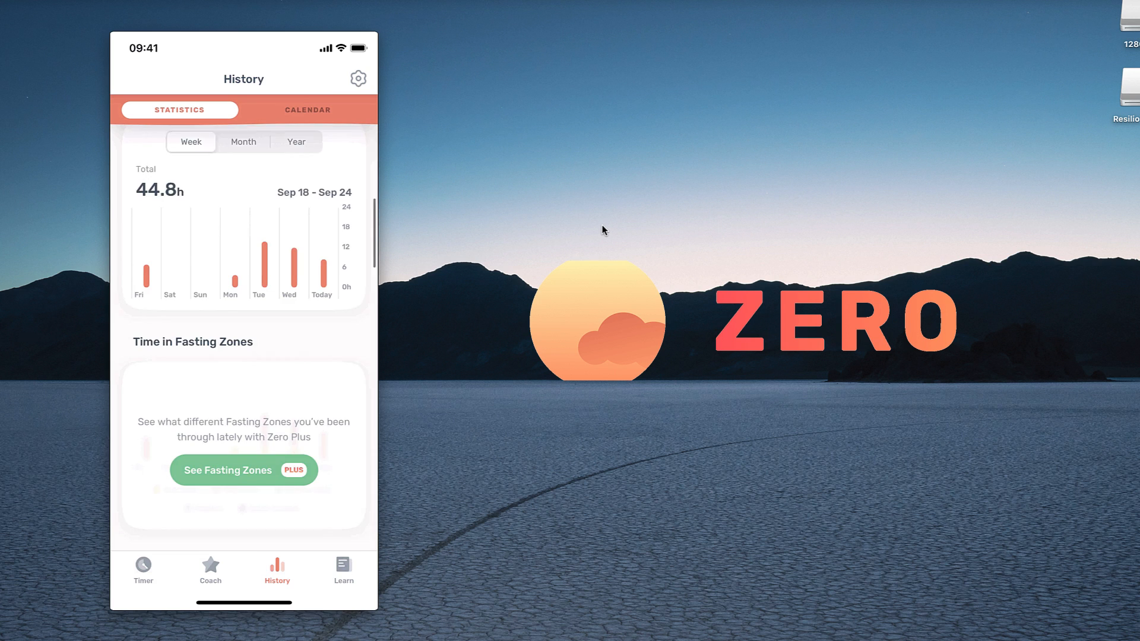
scroll(down, 3)
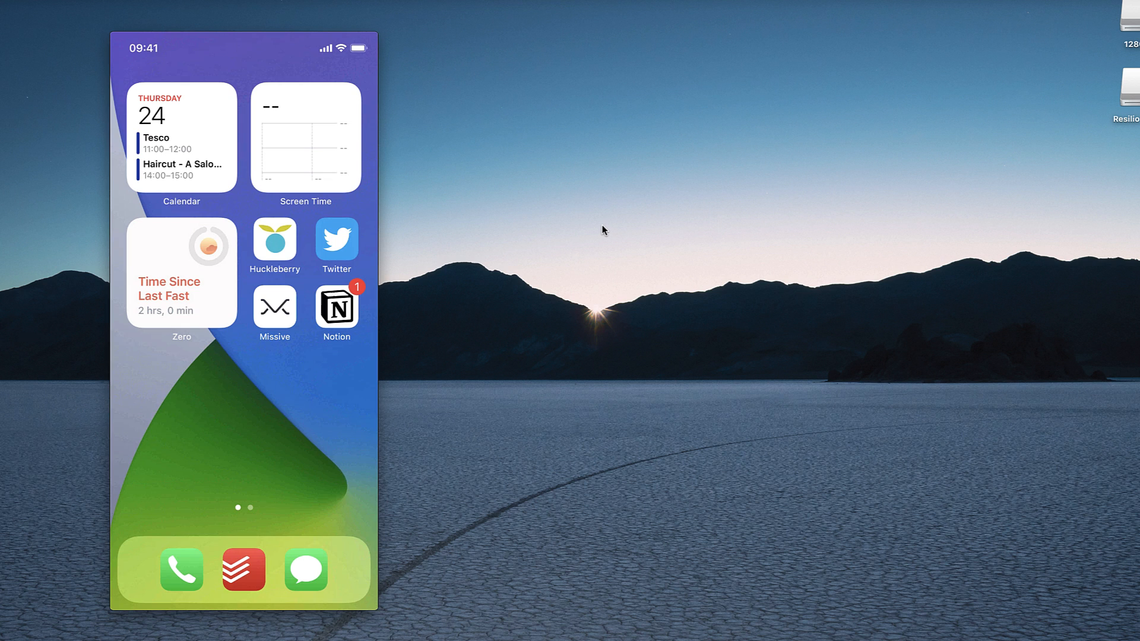
Step: In Todoist, go from Today back to the main lists and open the Recs project
click(242, 569)
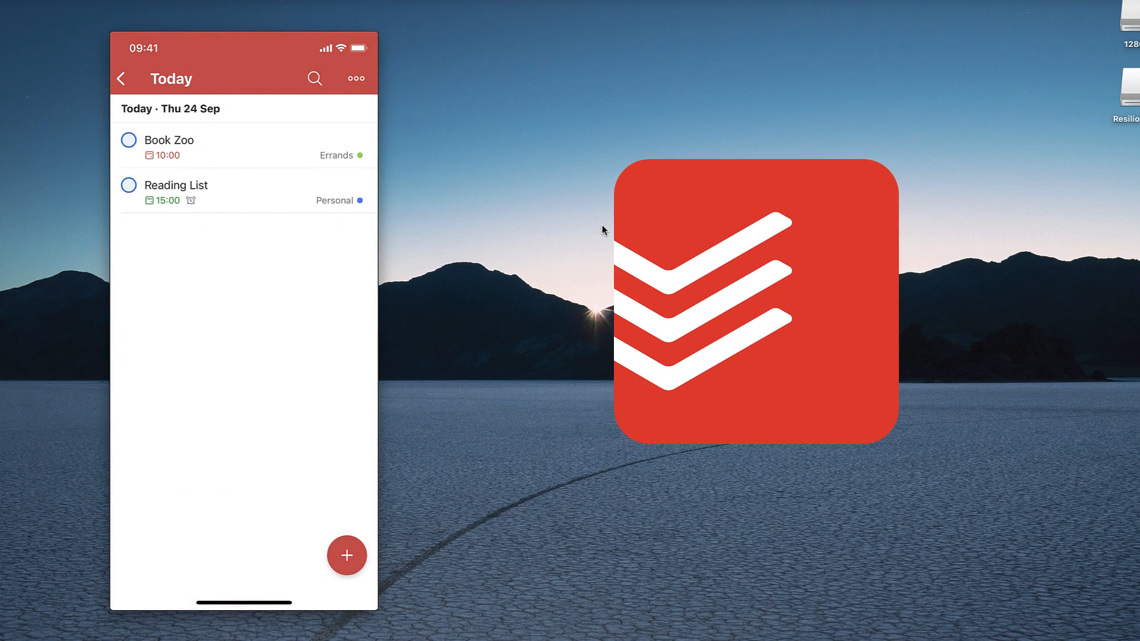
click(121, 78)
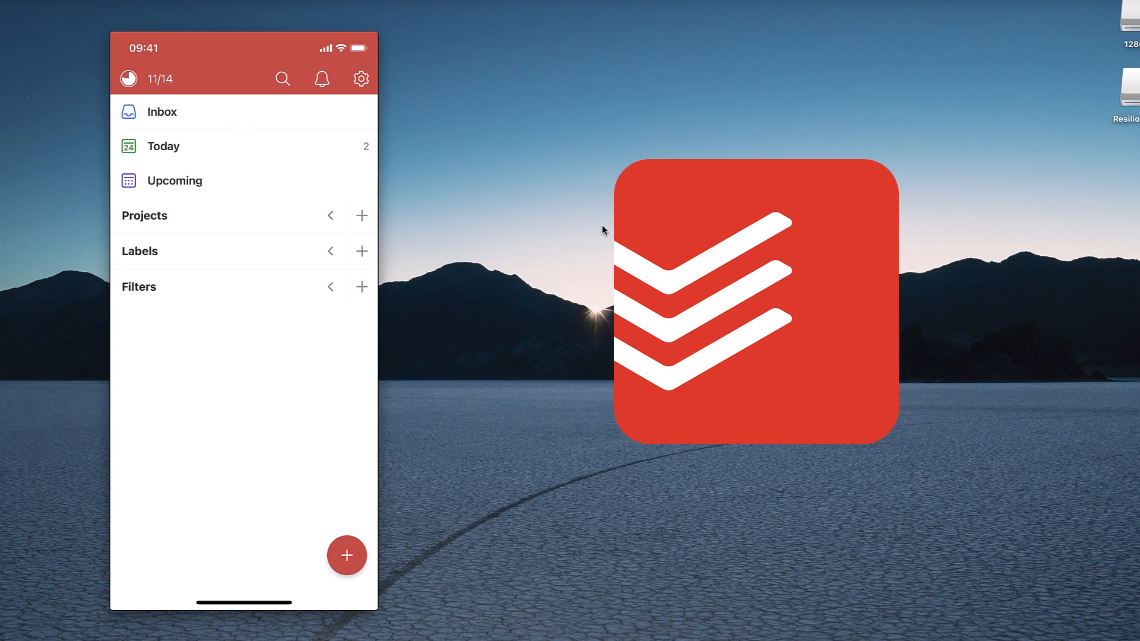
click(330, 215)
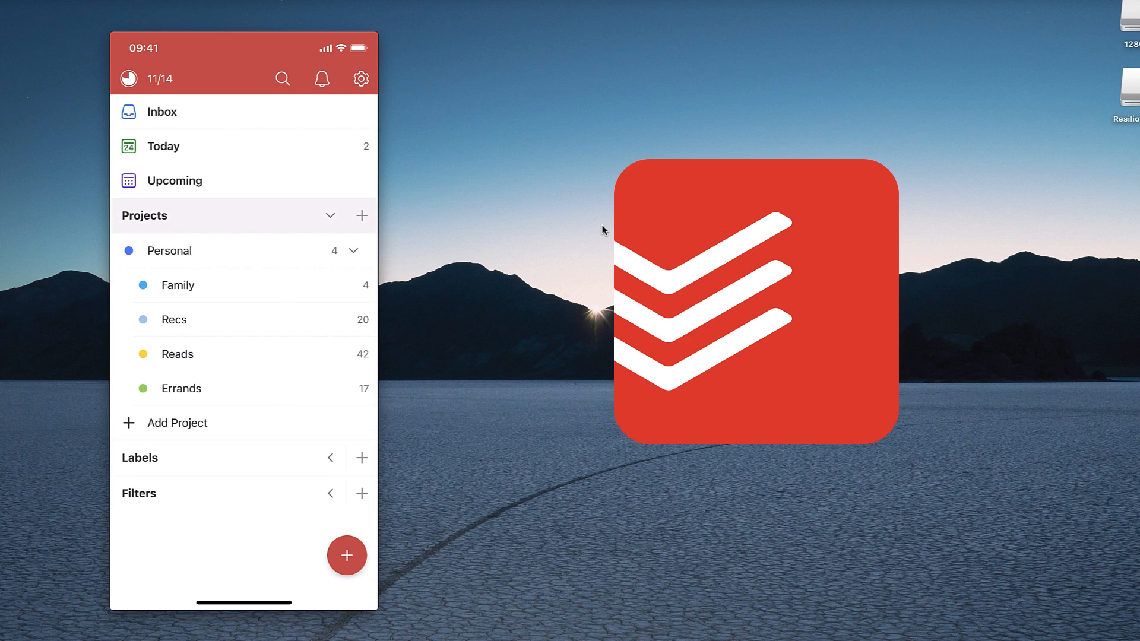
click(173, 319)
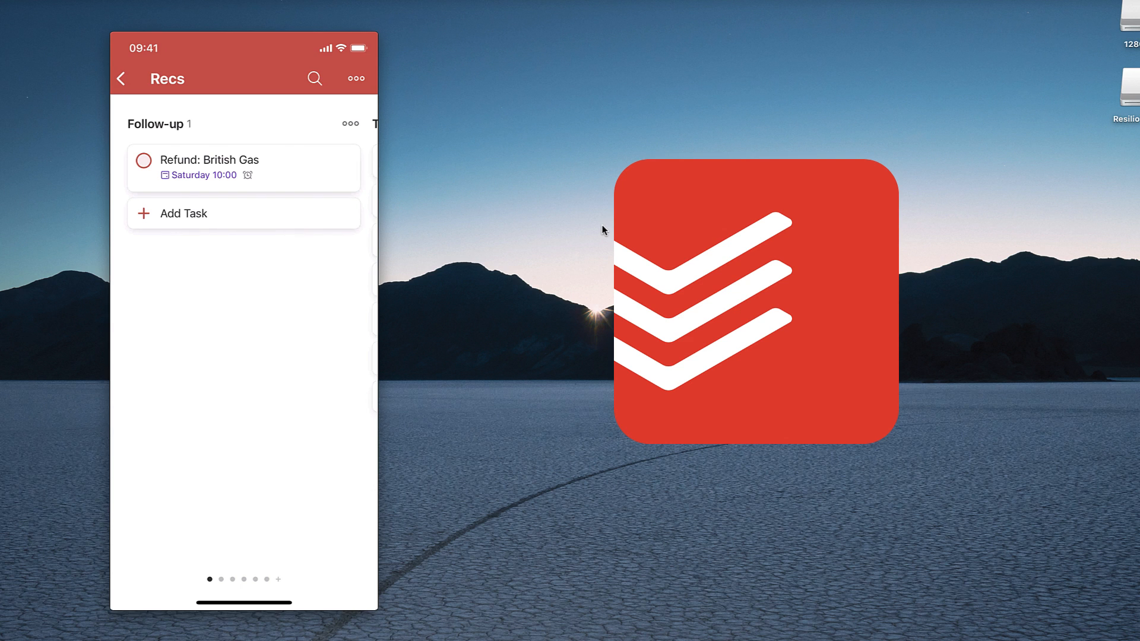
Step: Swipe across Recs' Follow-up, Purchases and To Watch boards, then dismiss the ••• menu
scroll(left, 3)
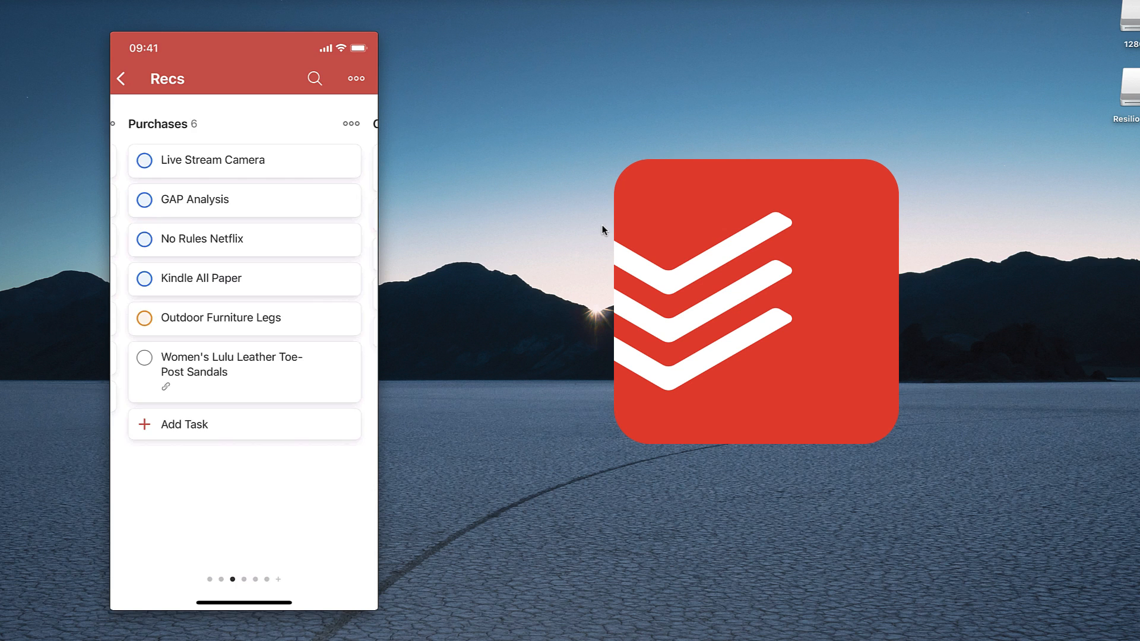
scroll(left, 3)
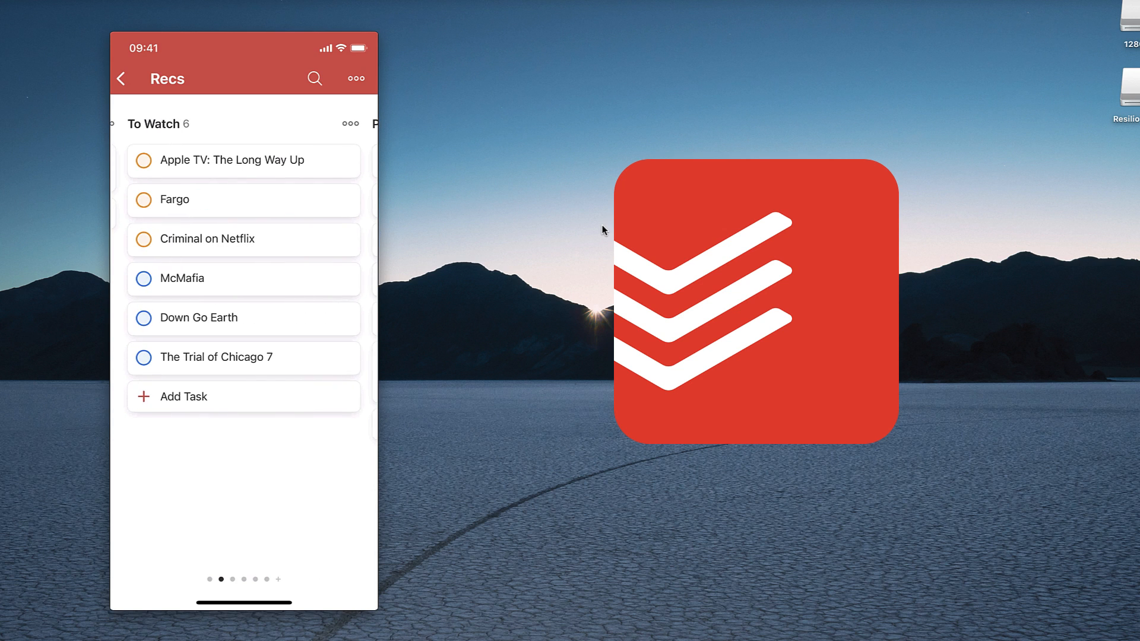
scroll(right, 3)
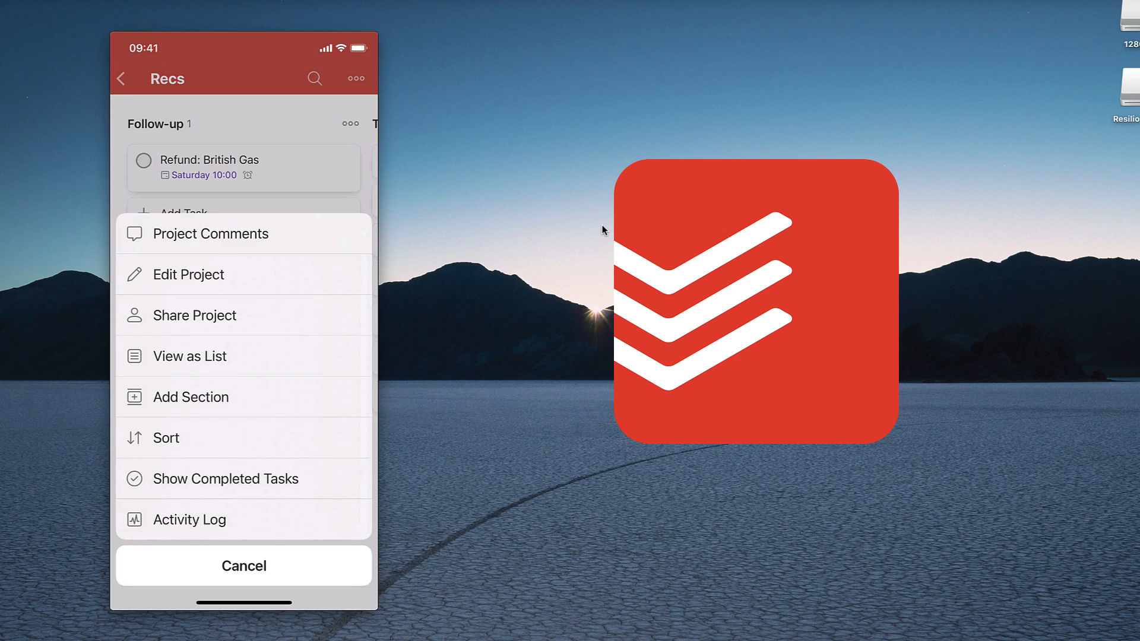
click(243, 565)
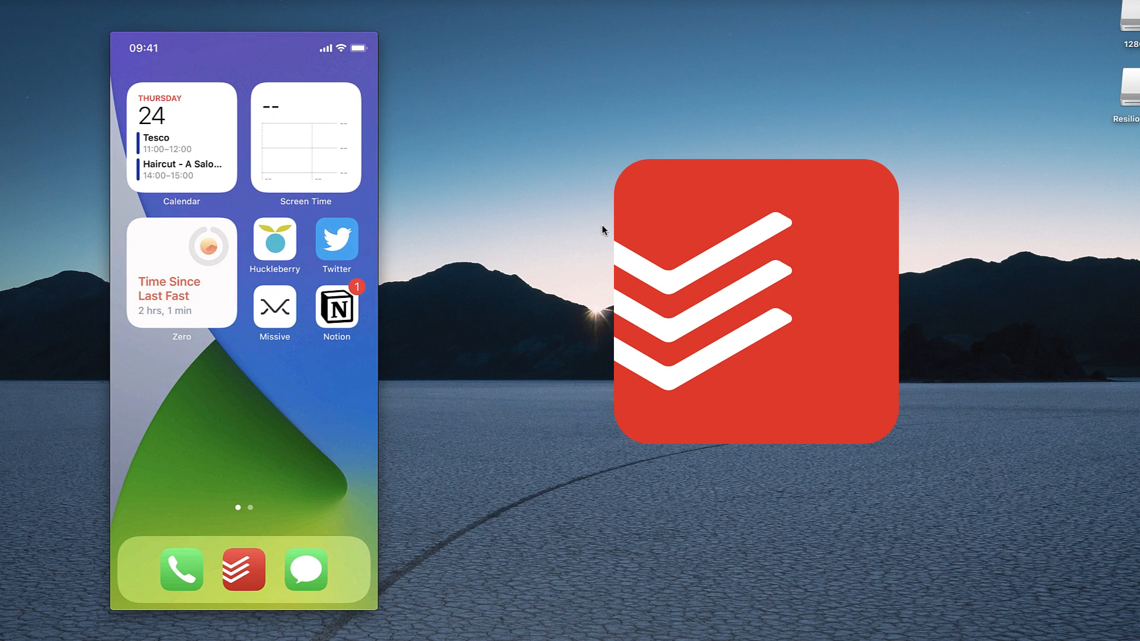
Step: Add the copied Twitter link as a Todoist task filed under the Reads project
click(335, 241)
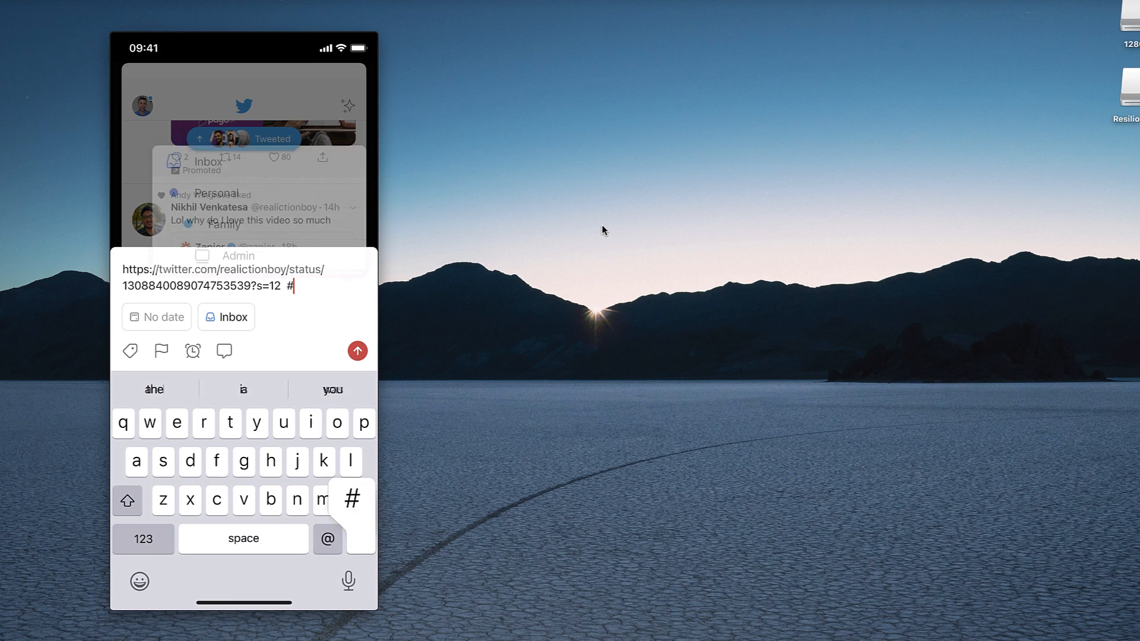
text(rea)
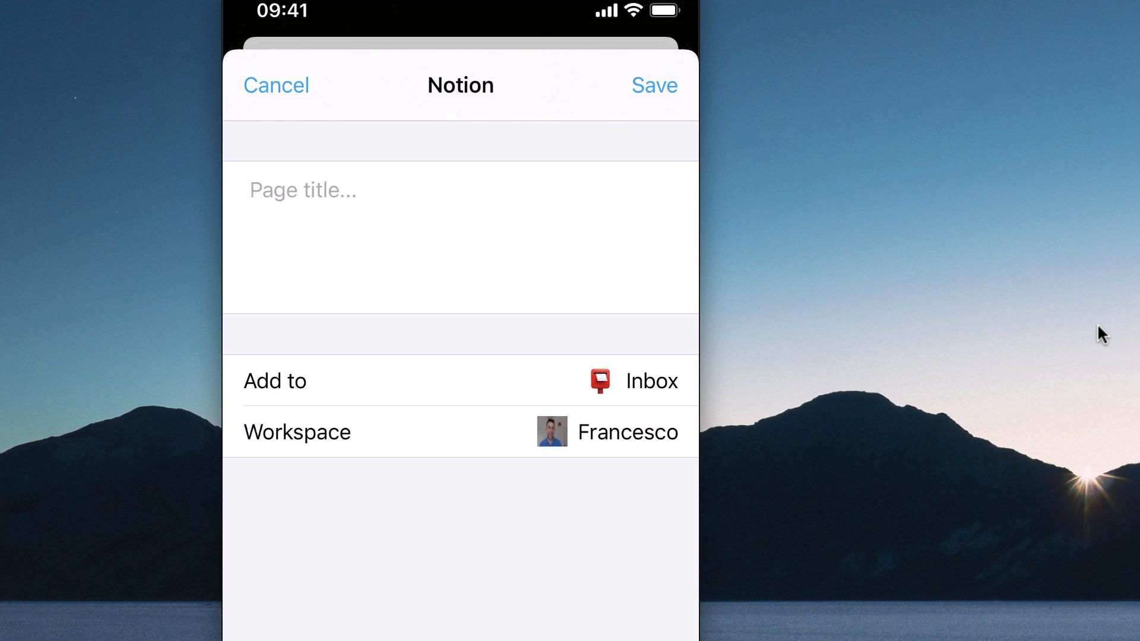
Step: Title the shared Notion page 'Zapier's announcement' and save it to the Inbox
text(Zapier’s tw)
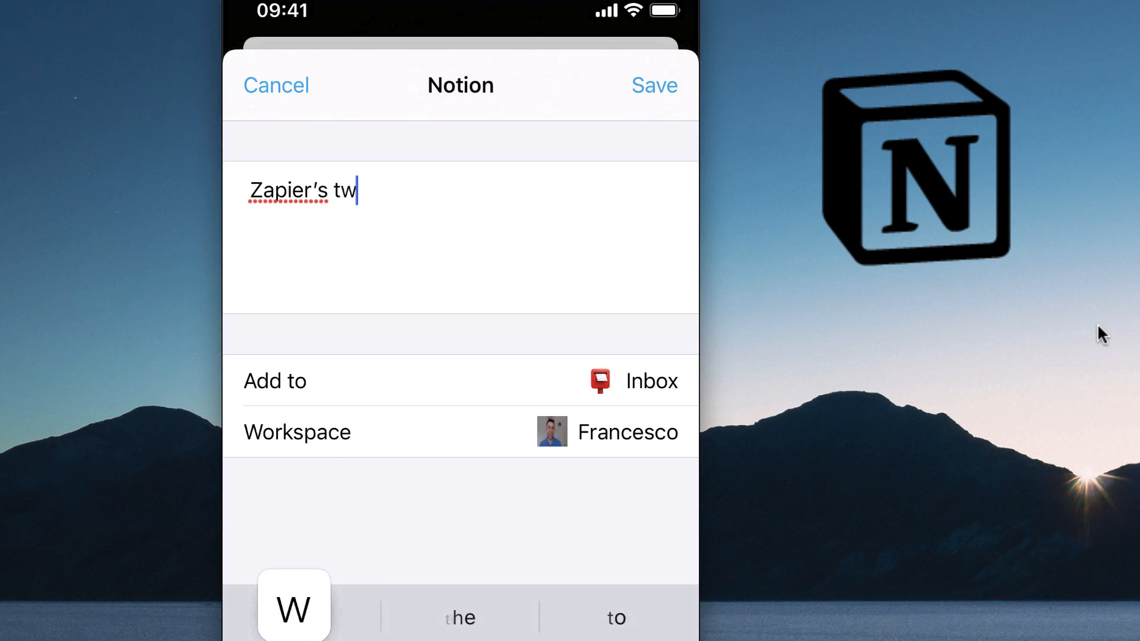
text(eak)
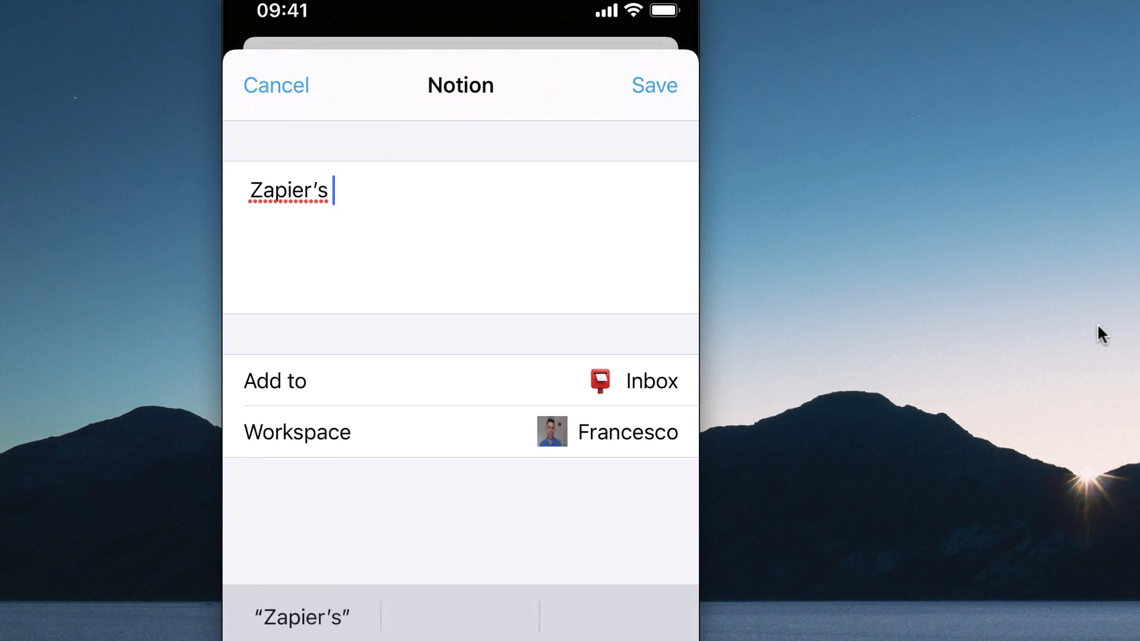
text(announcement)
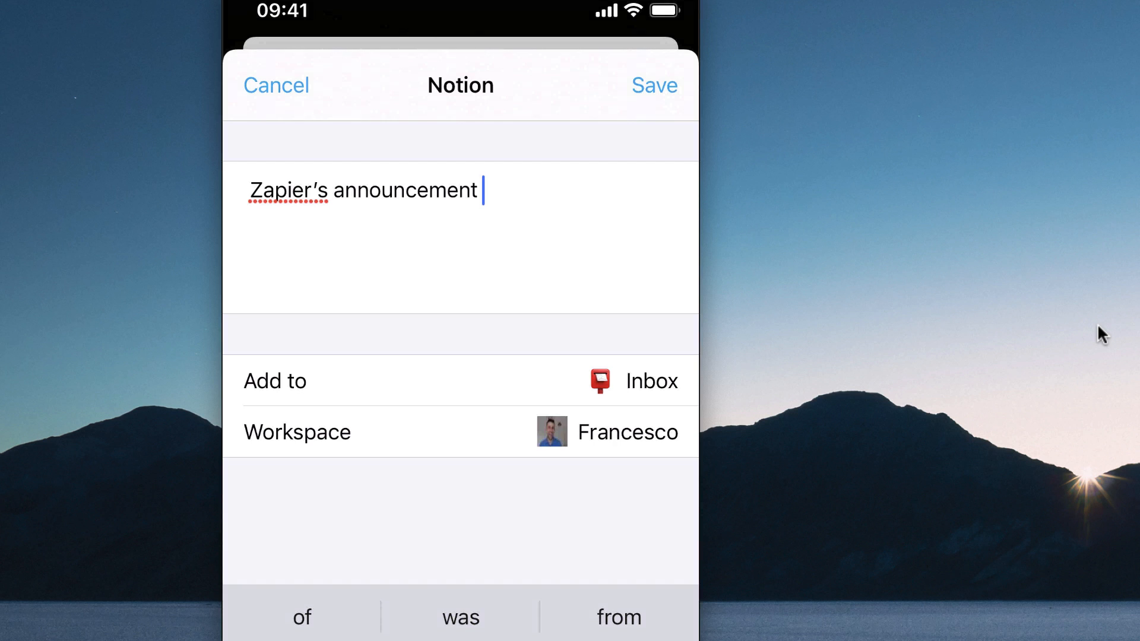
click(653, 86)
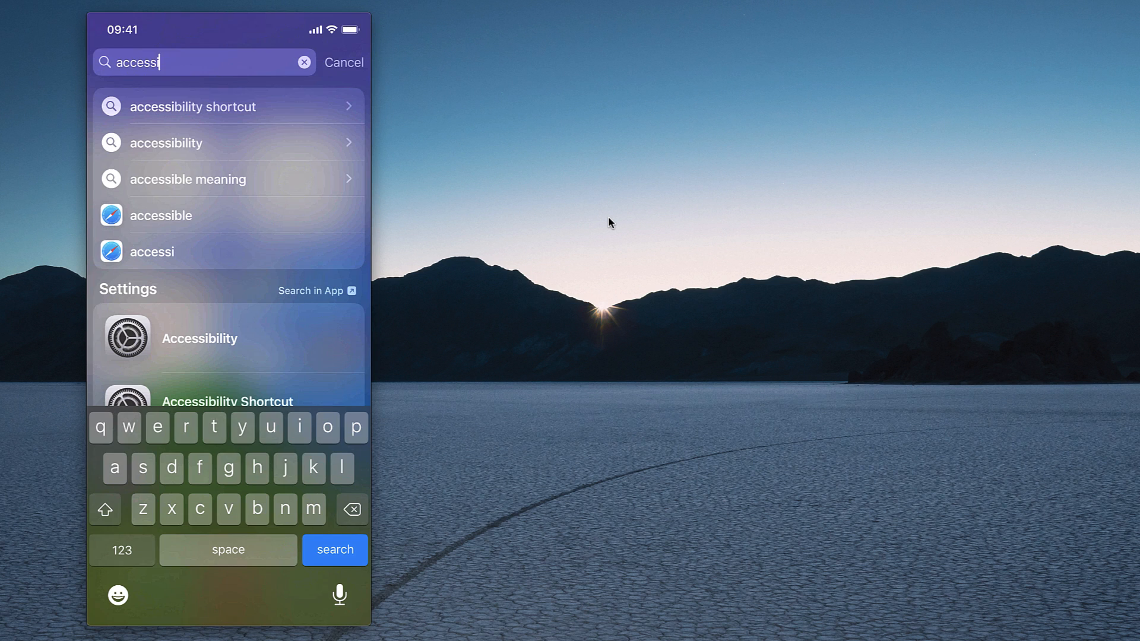
Step: Go to Accessibility > Touch > Back Tap and show the Double Tap choices
click(199, 338)
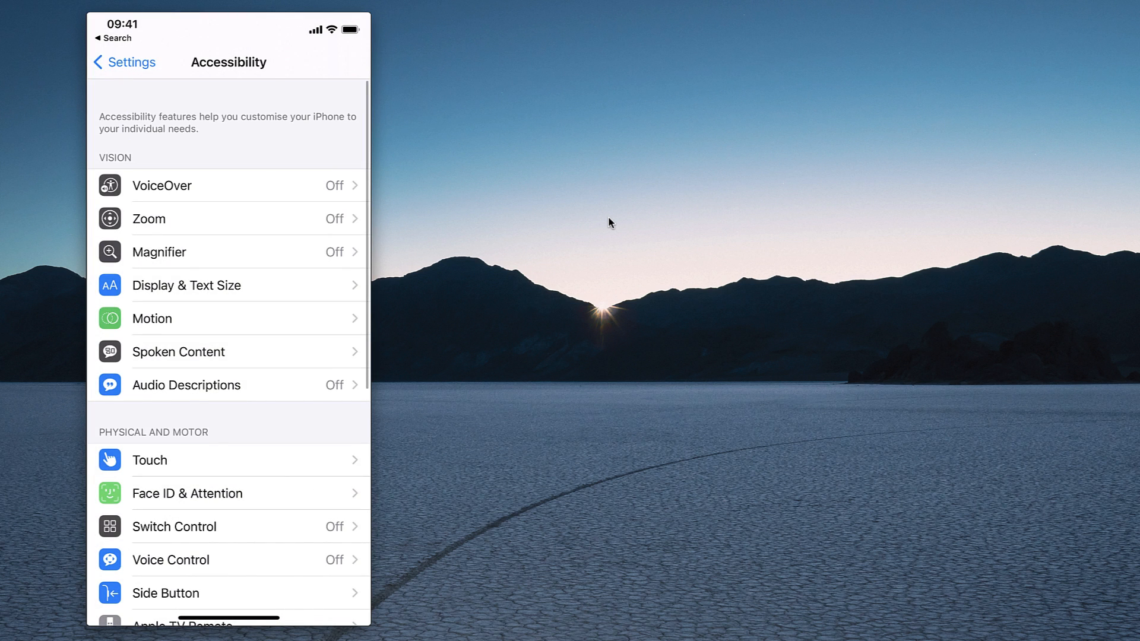
click(149, 459)
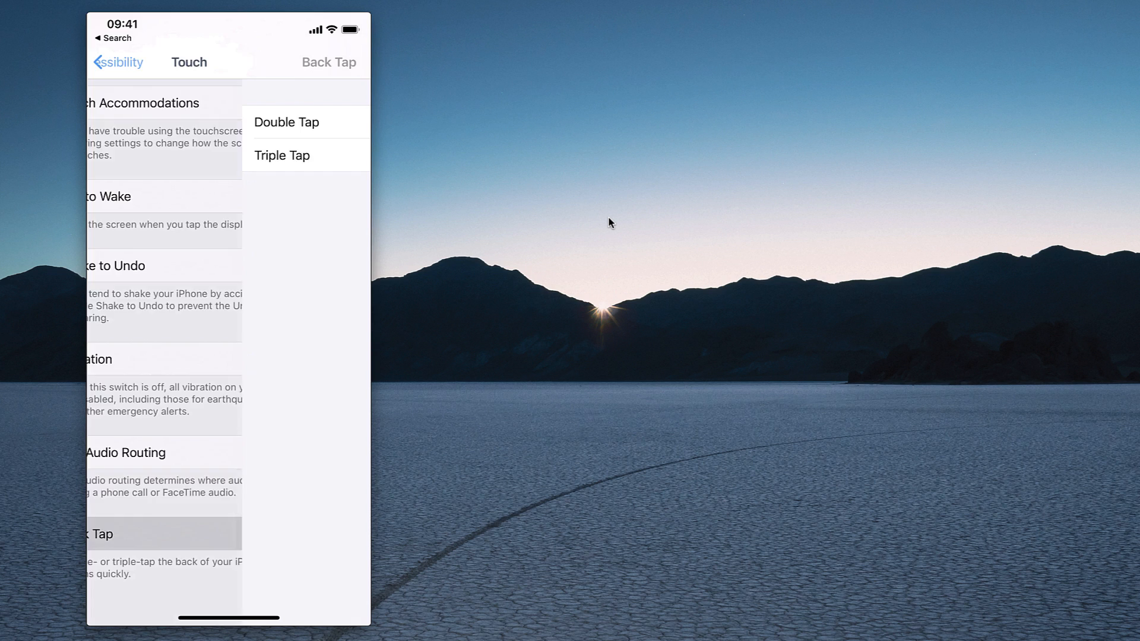
click(286, 121)
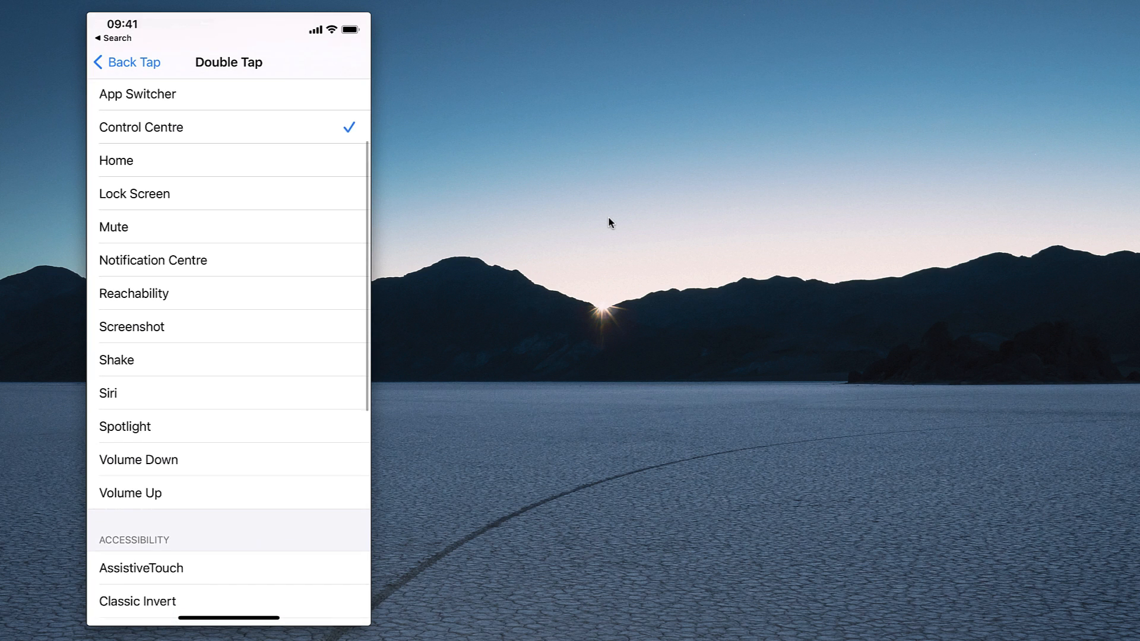
Step: Scroll the Double Tap action list down to the custom Shortcuts section
scroll(down, 3)
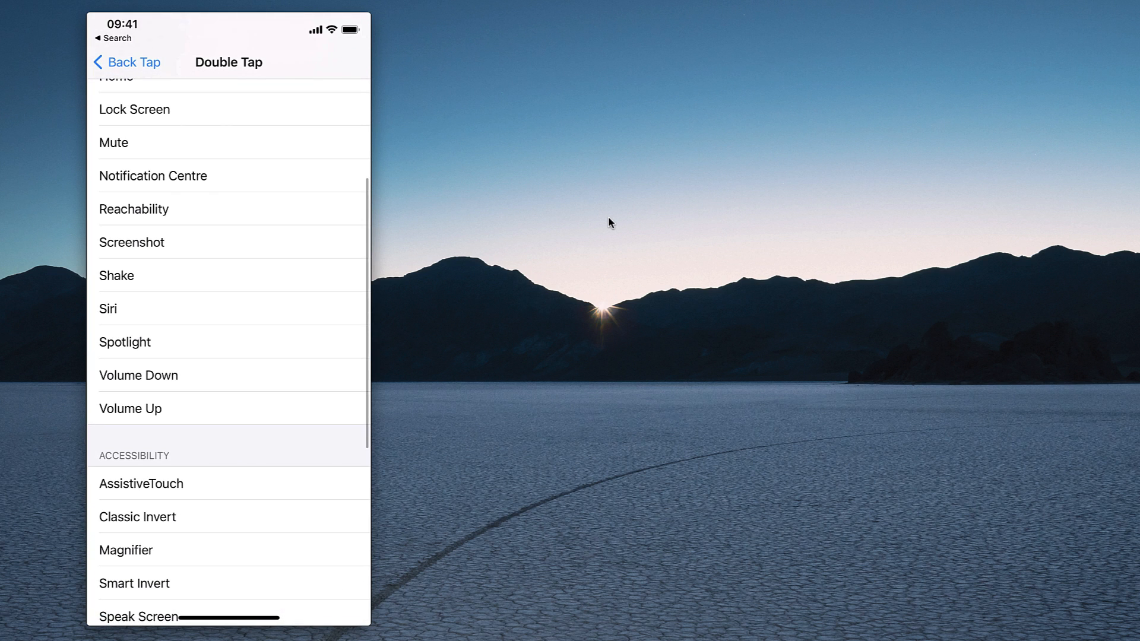
scroll(down, 3)
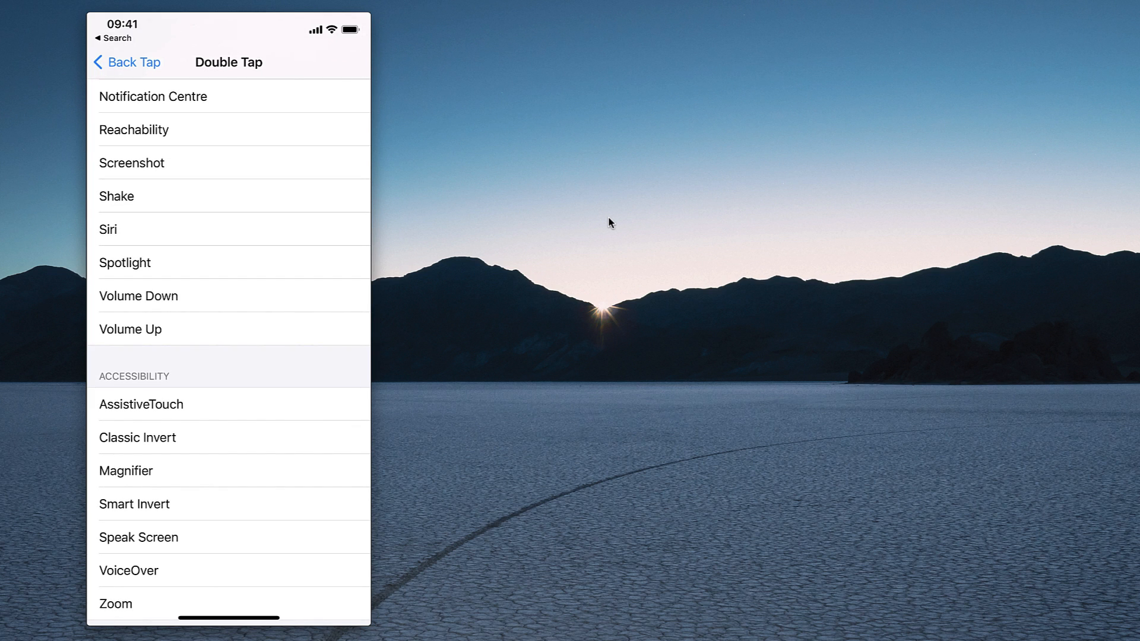
scroll(down, 3)
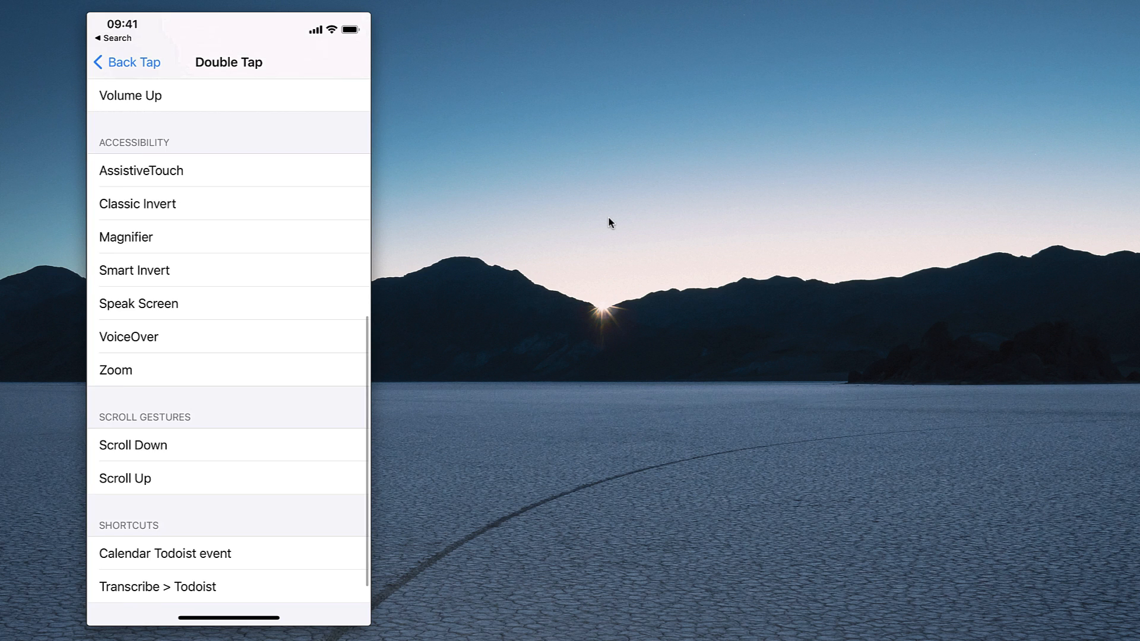
scroll(down, 3)
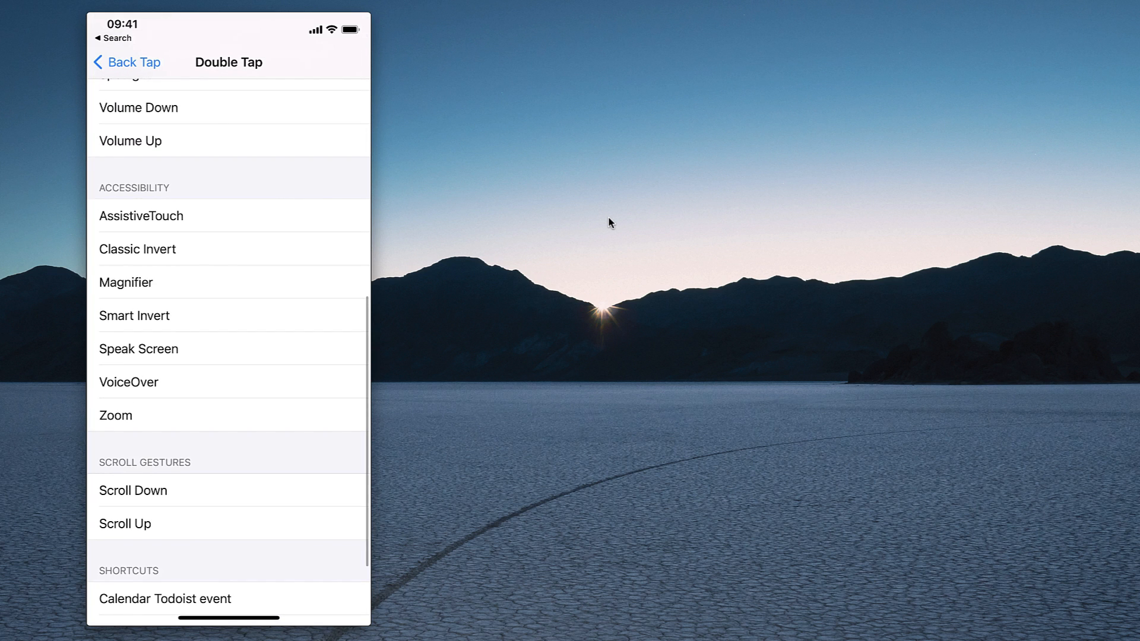
scroll(down, 3)
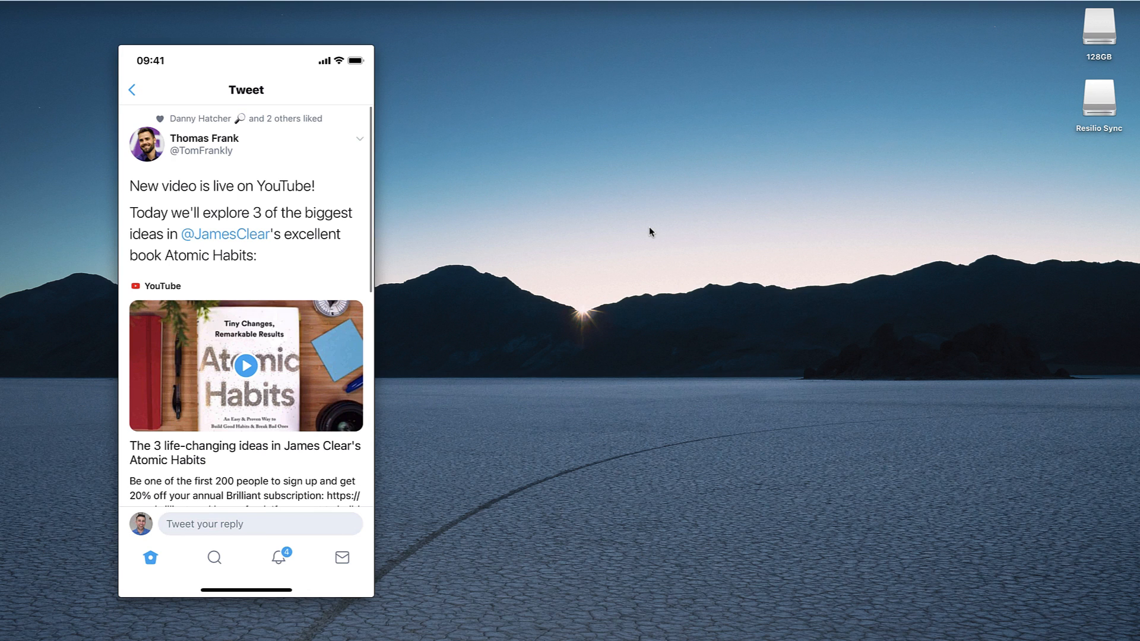
Step: Browse the Todoist Reads list of saved links, then confirm Double Tap is set to Share Todoist
scroll(down, 3)
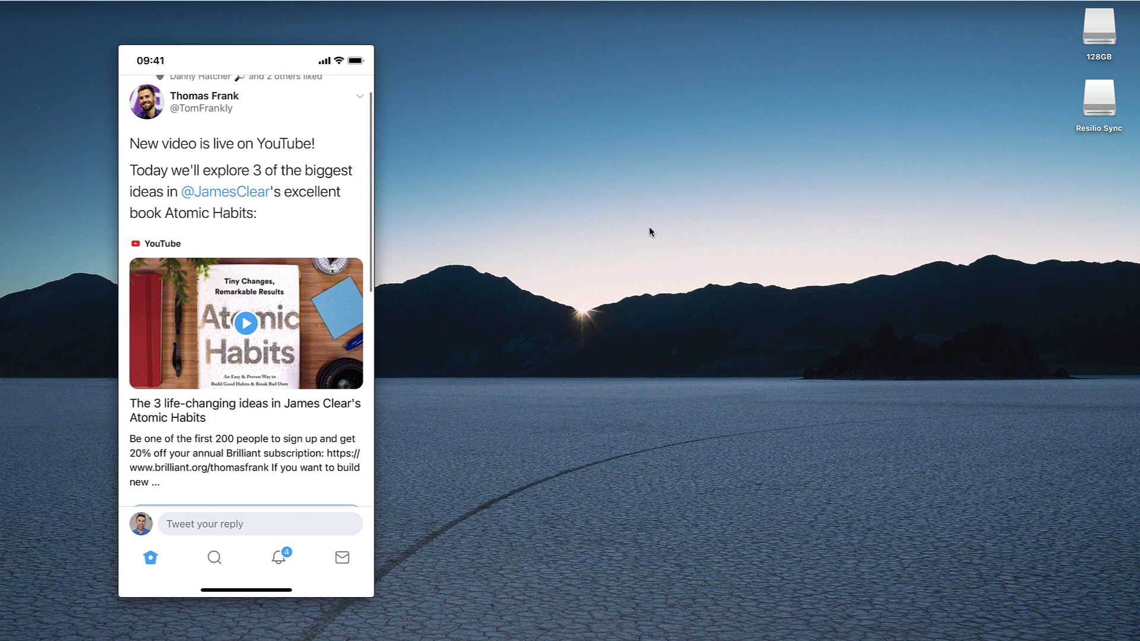
scroll(down, 3)
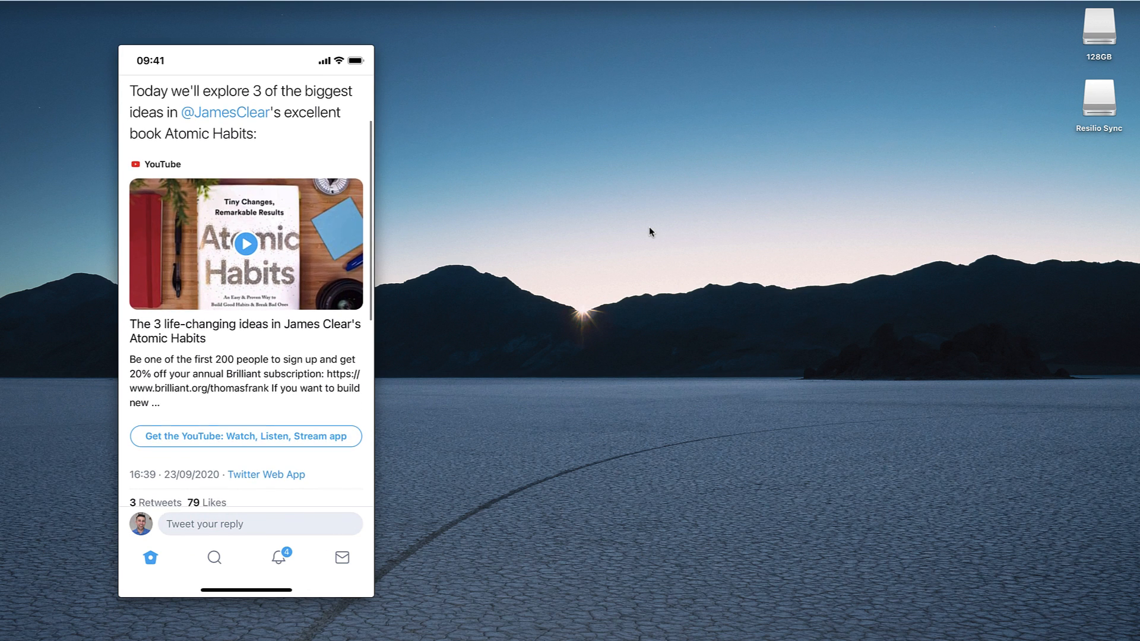
scroll(down, 3)
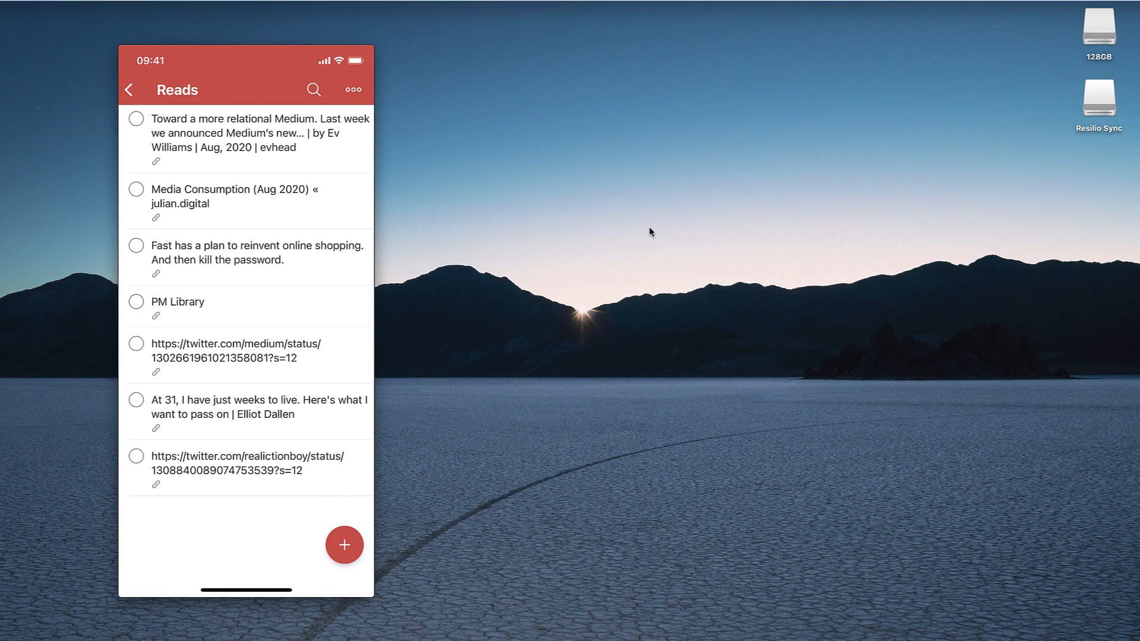
click(130, 89)
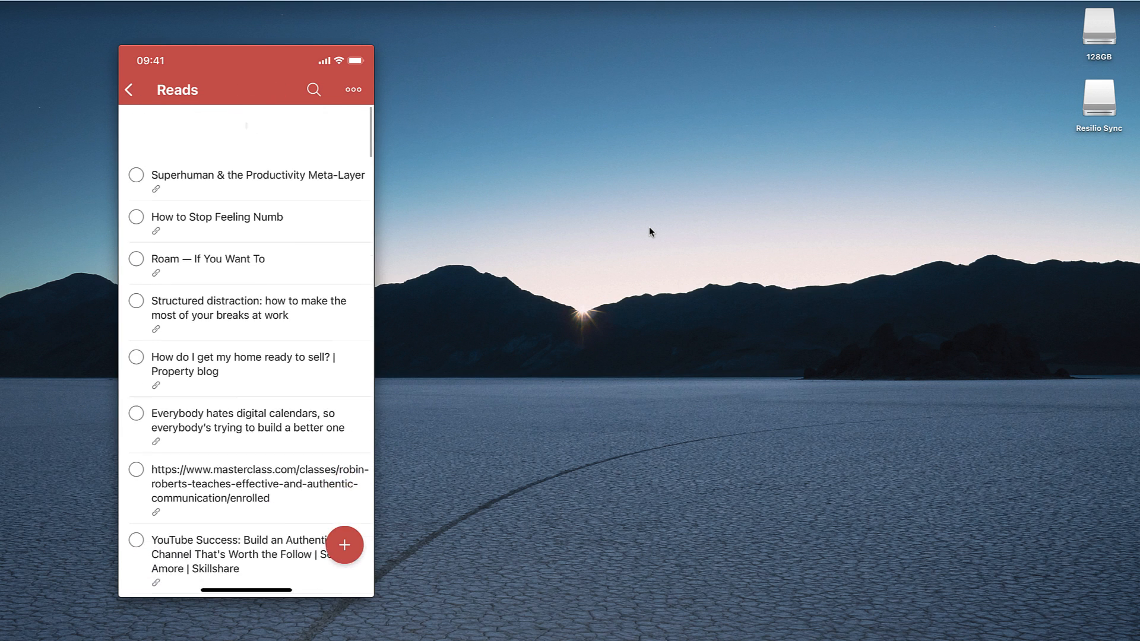
scroll(down, 3)
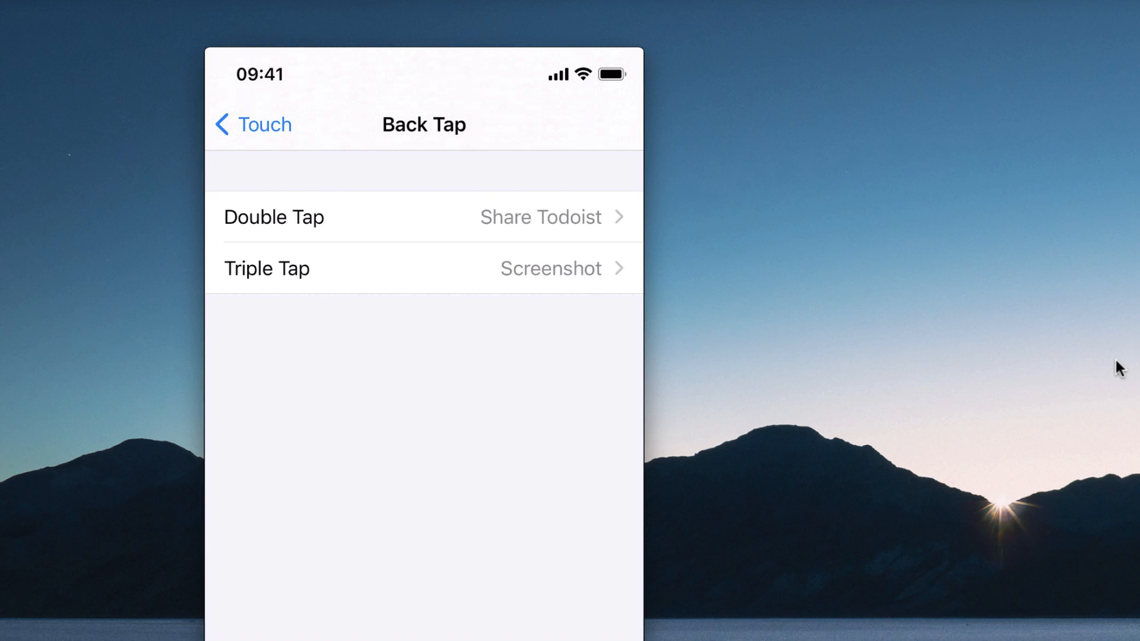
Step: Show the All Shortcuts library with the one-action Share Todoist shortcut
click(423, 268)
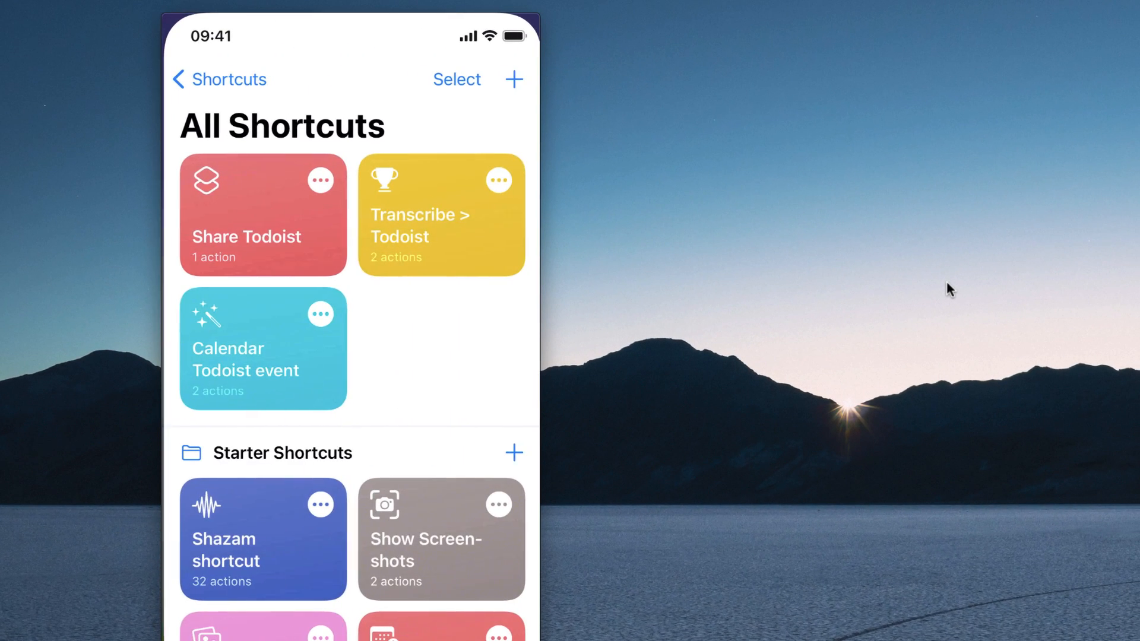
click(261, 215)
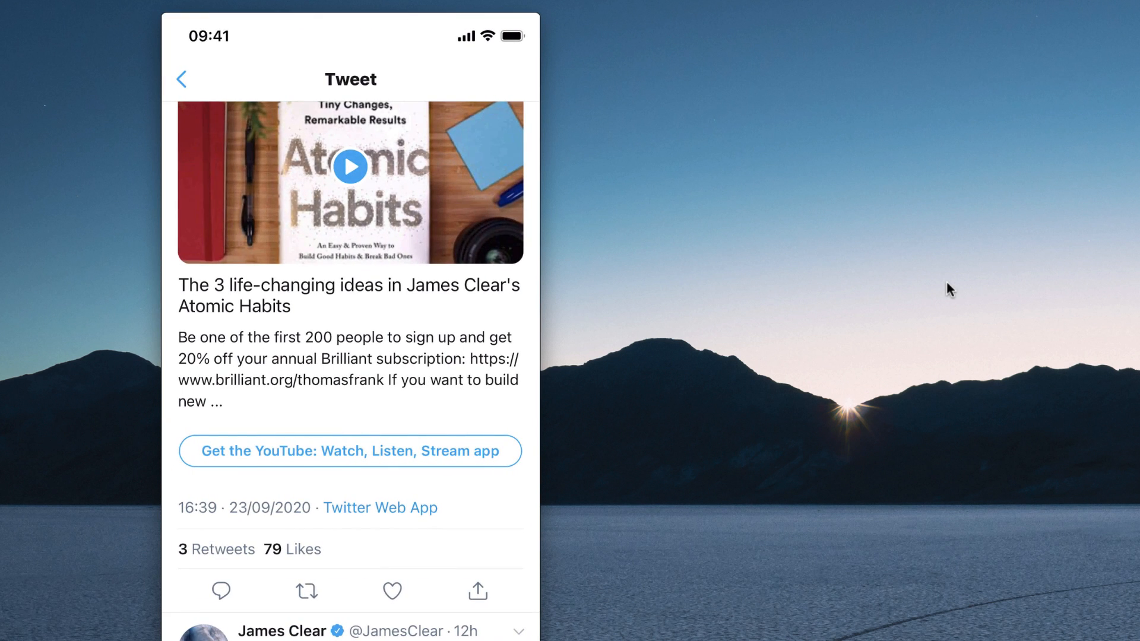
Step: Share the Atomic Habits tweet and copy its link
scroll(down, 3)
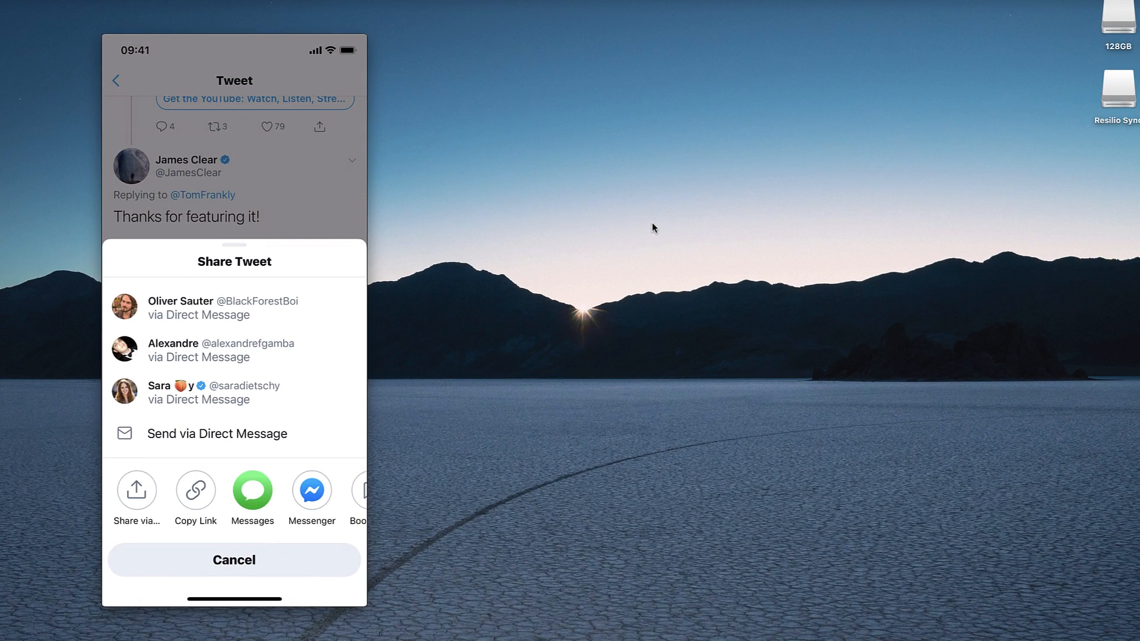
click(193, 488)
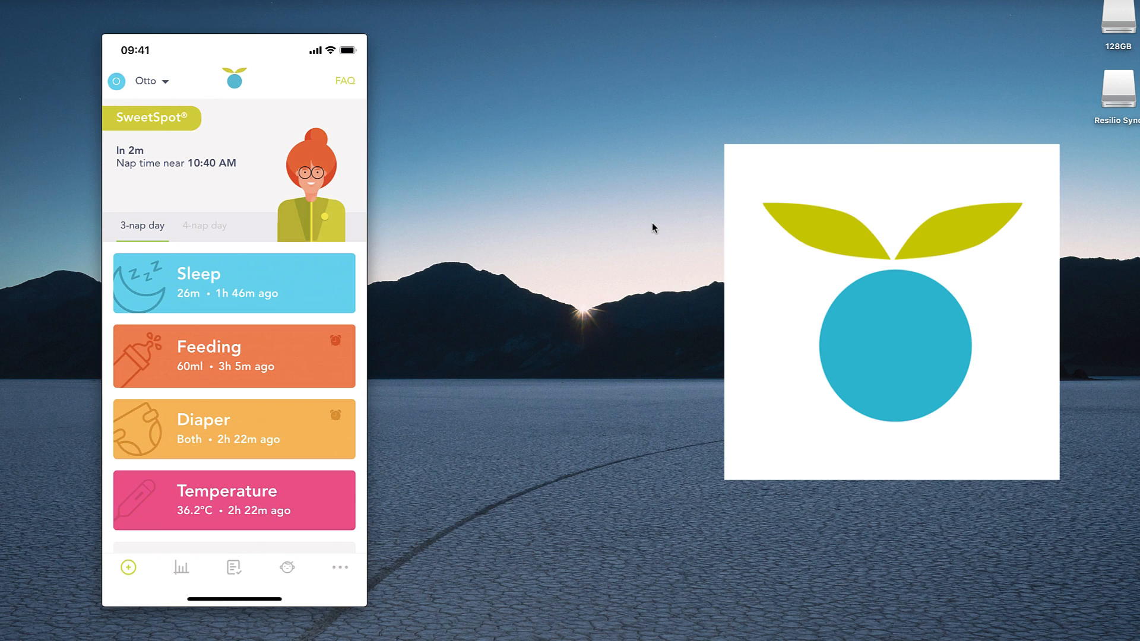
Step: Switch the SweetSpot nap prediction to a 4-nap day, showing a nap near 10:10 AM
click(204, 225)
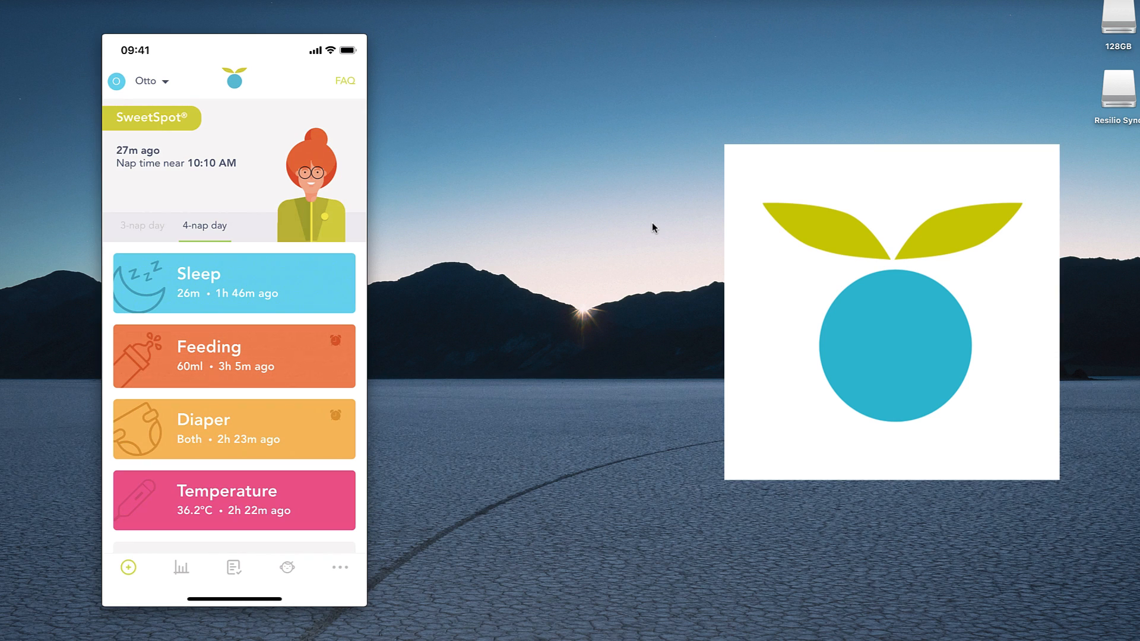
Step: View the tracking history as a calendar, a list and summary charts
click(180, 568)
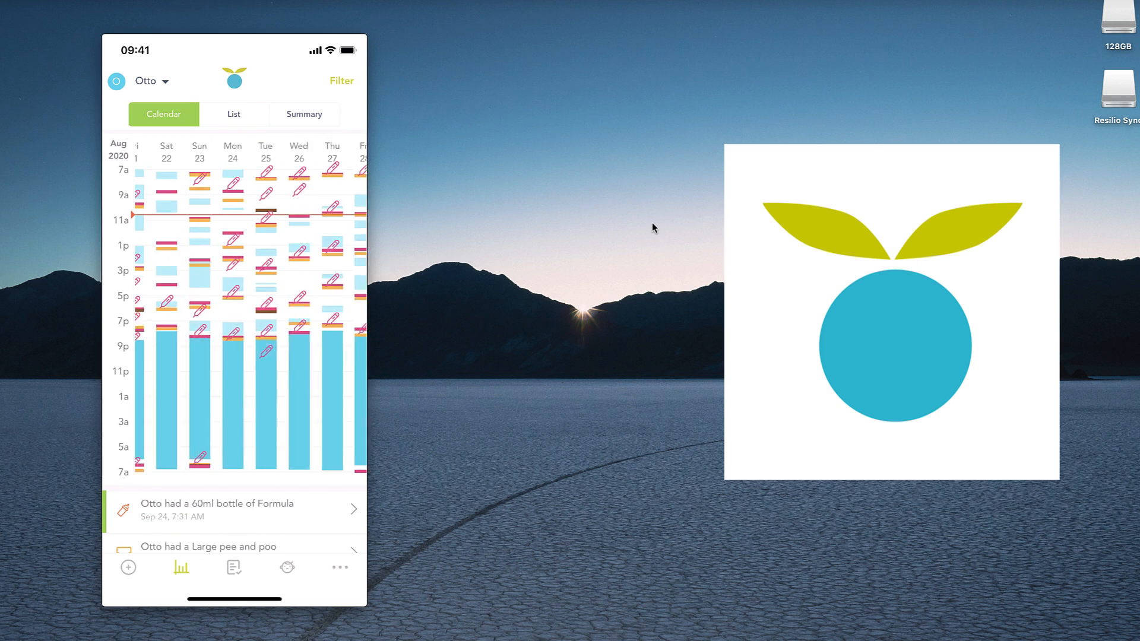
click(234, 114)
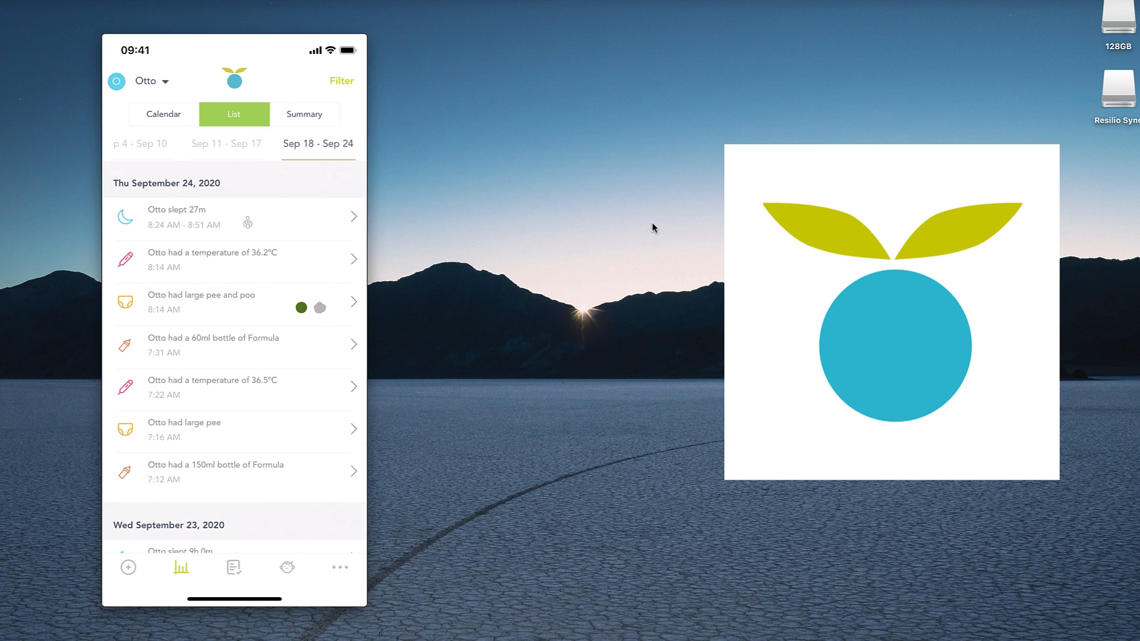
click(305, 114)
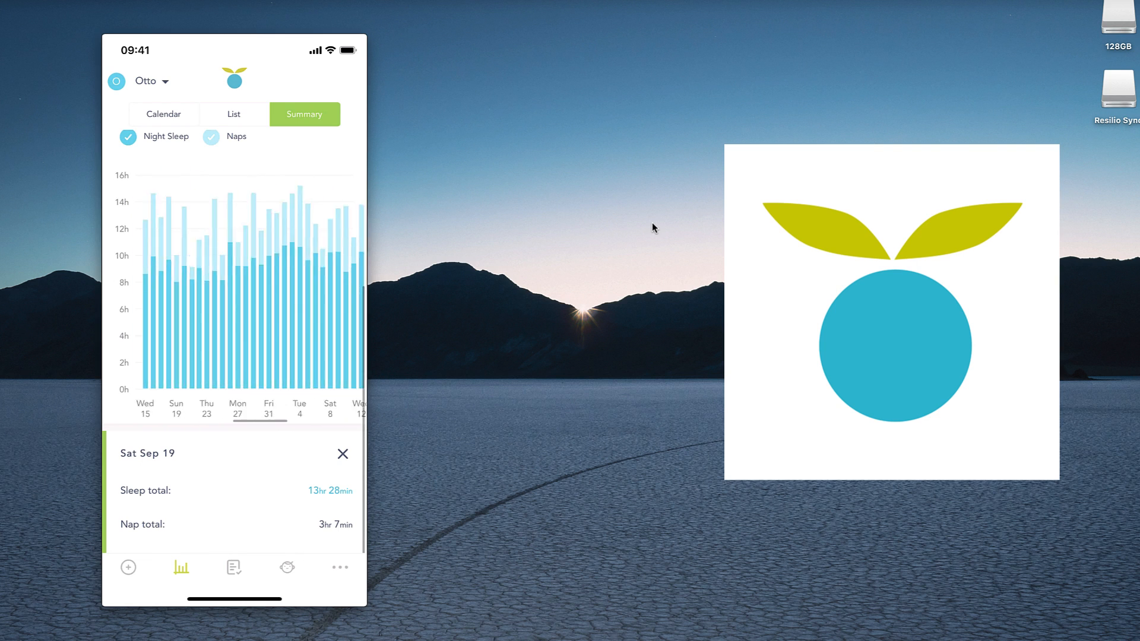
Step: Browse sleeping, feeding and diaper averages, then return to the multi-week sleep calendar
click(304, 114)
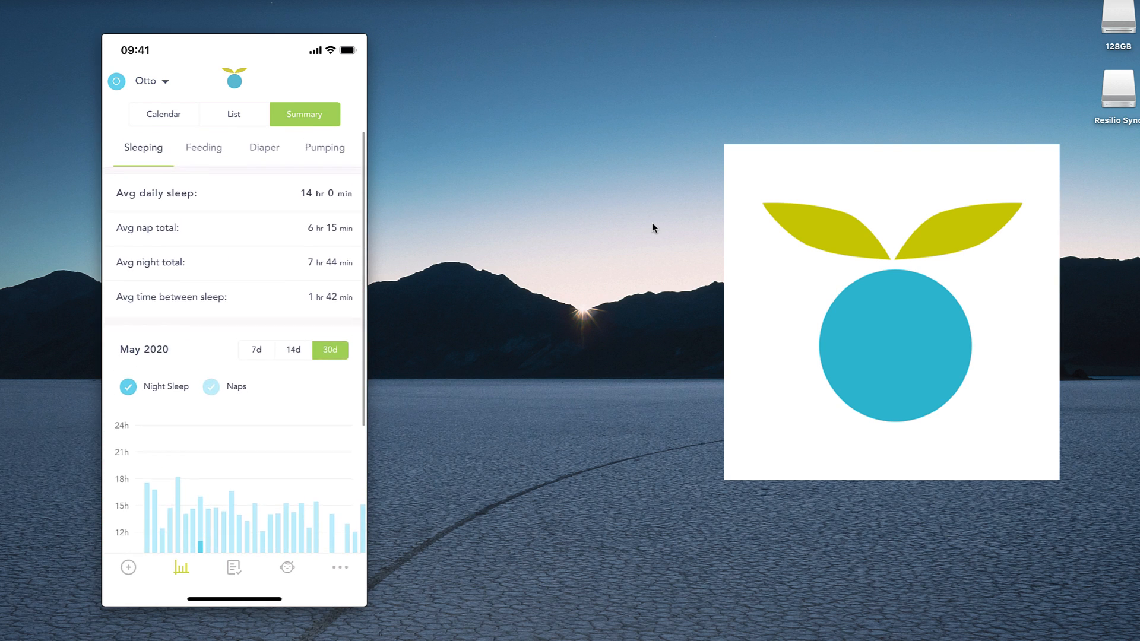
click(203, 148)
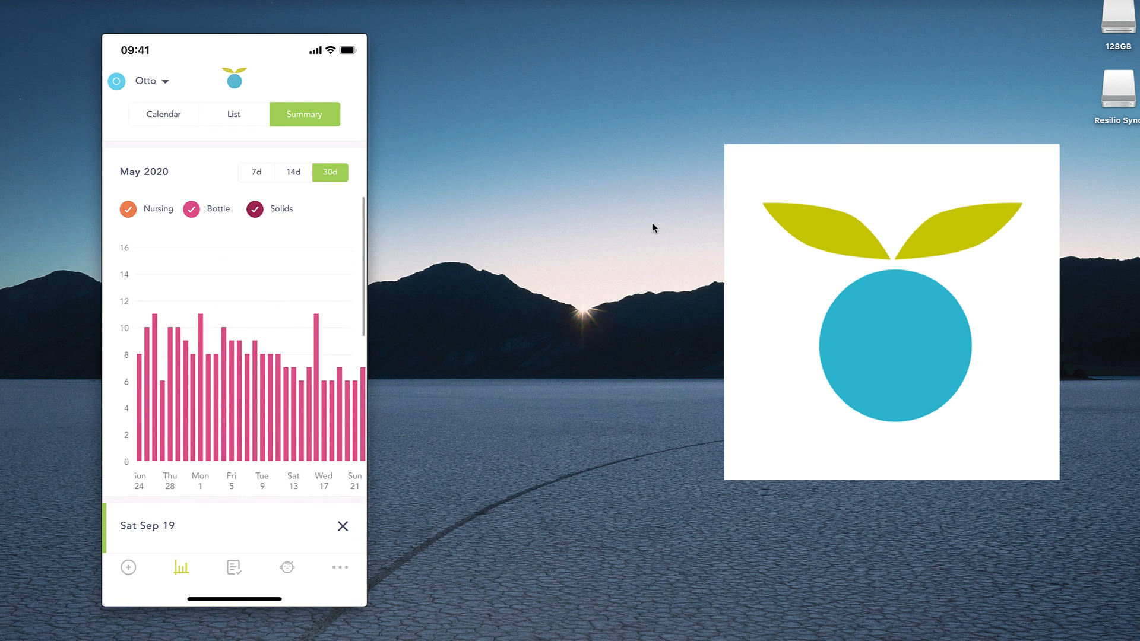
click(264, 144)
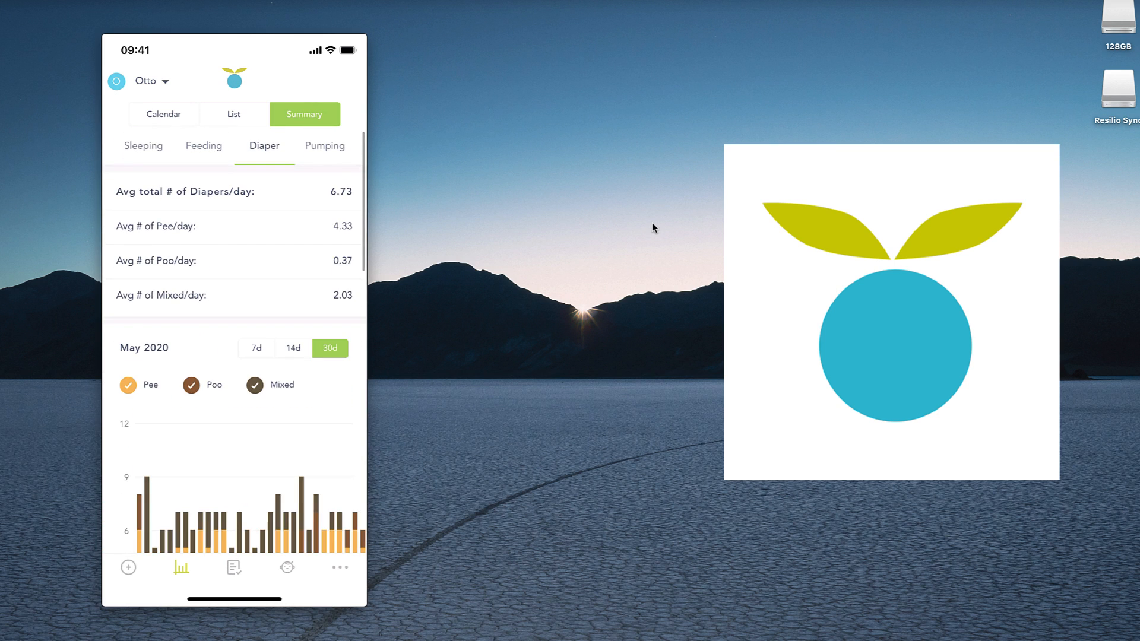
click(144, 146)
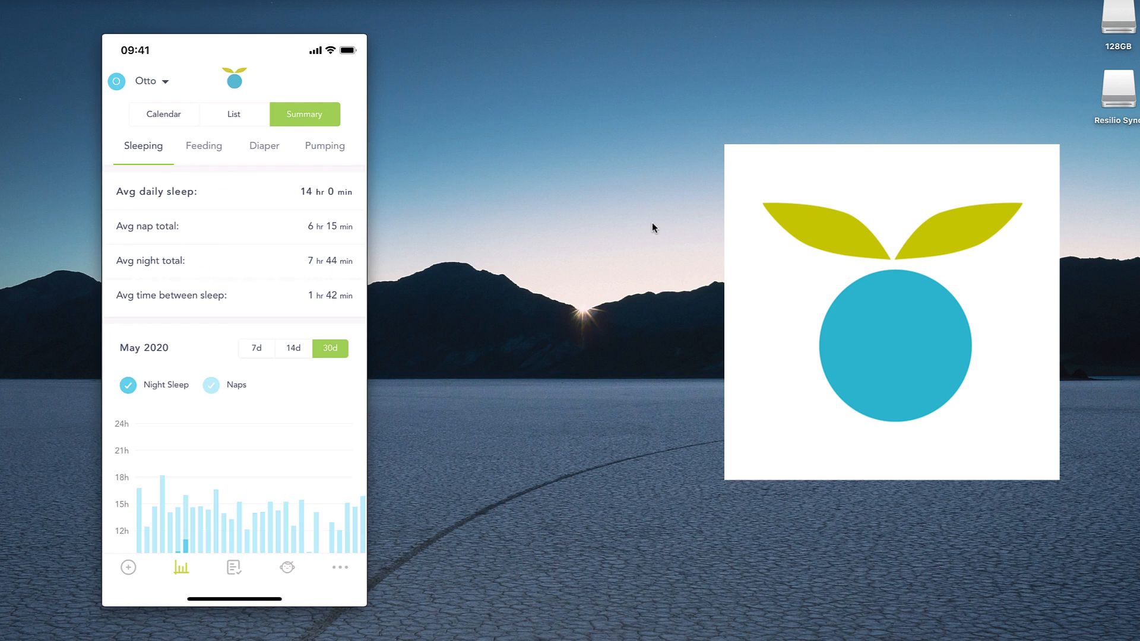
click(163, 114)
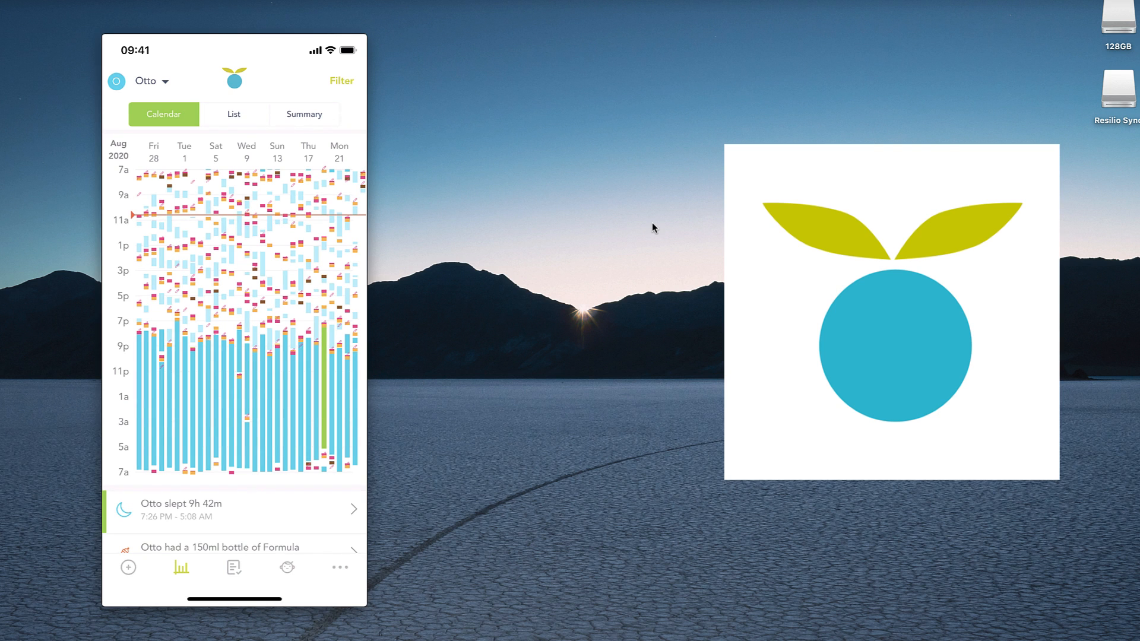